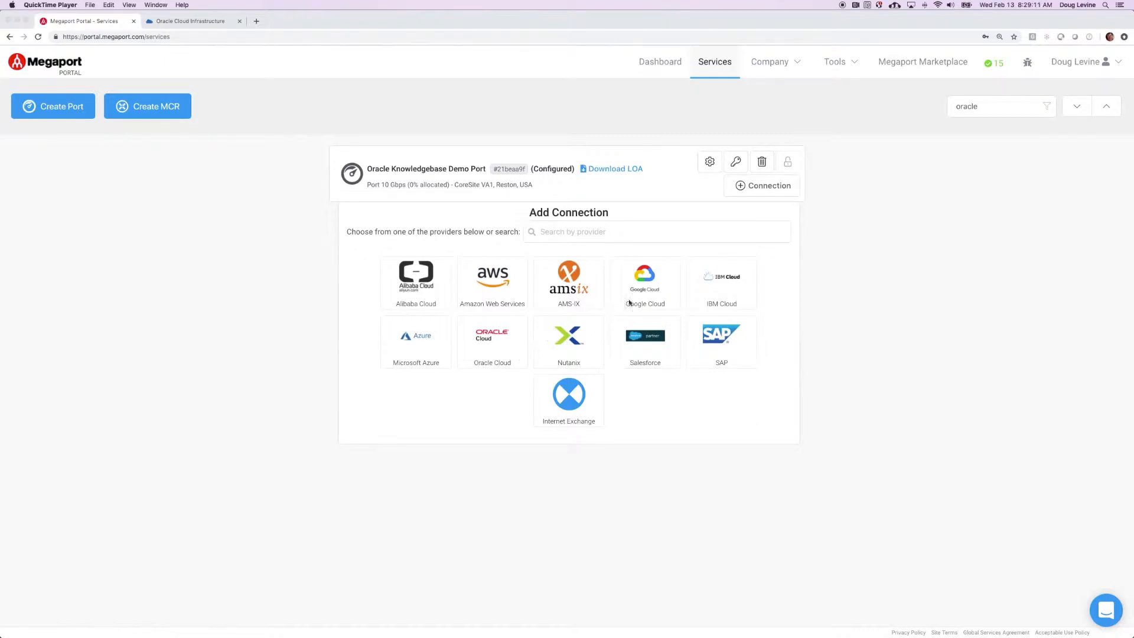
mouse_move(525, 315)
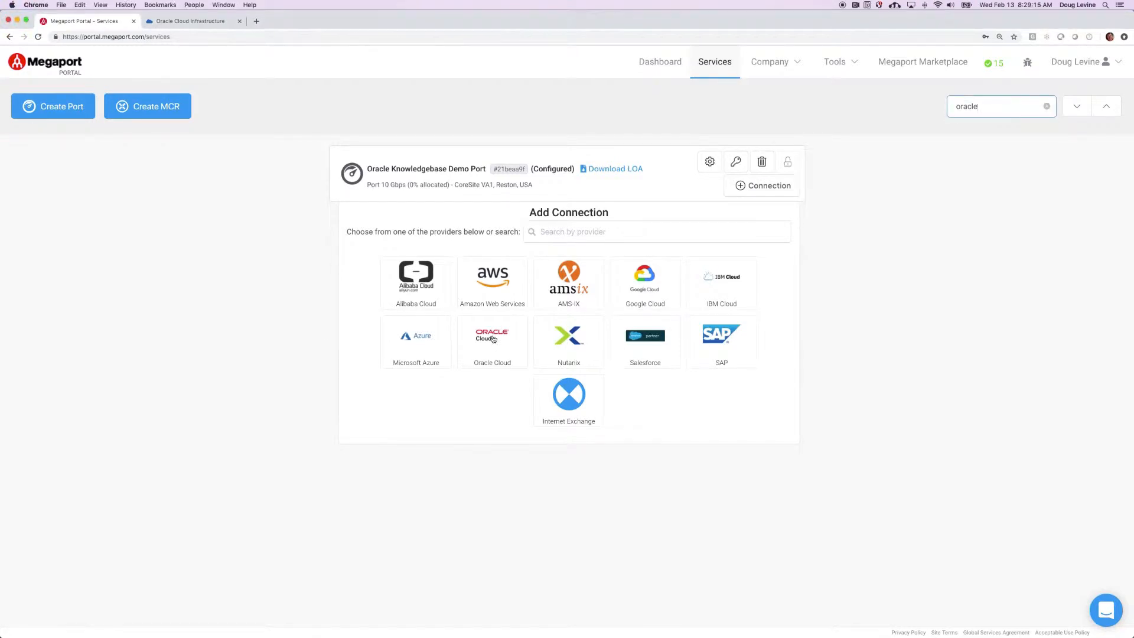
Choose Oracle Cloud as the provider for the new connection on the demo port.
left_click(491, 336)
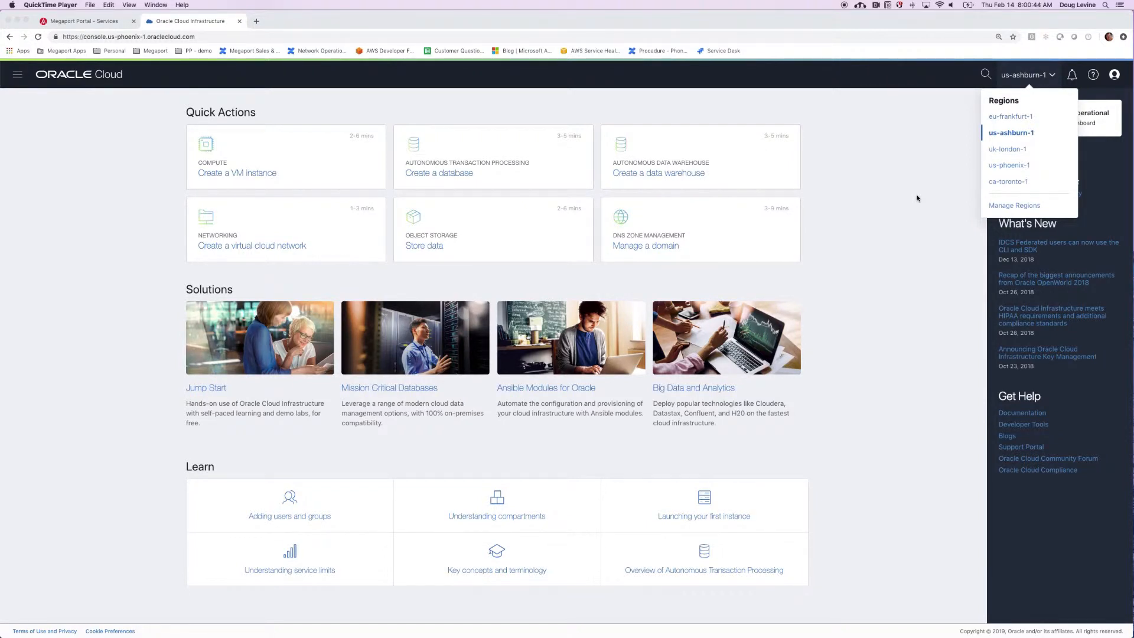
mouse_move(812, 273)
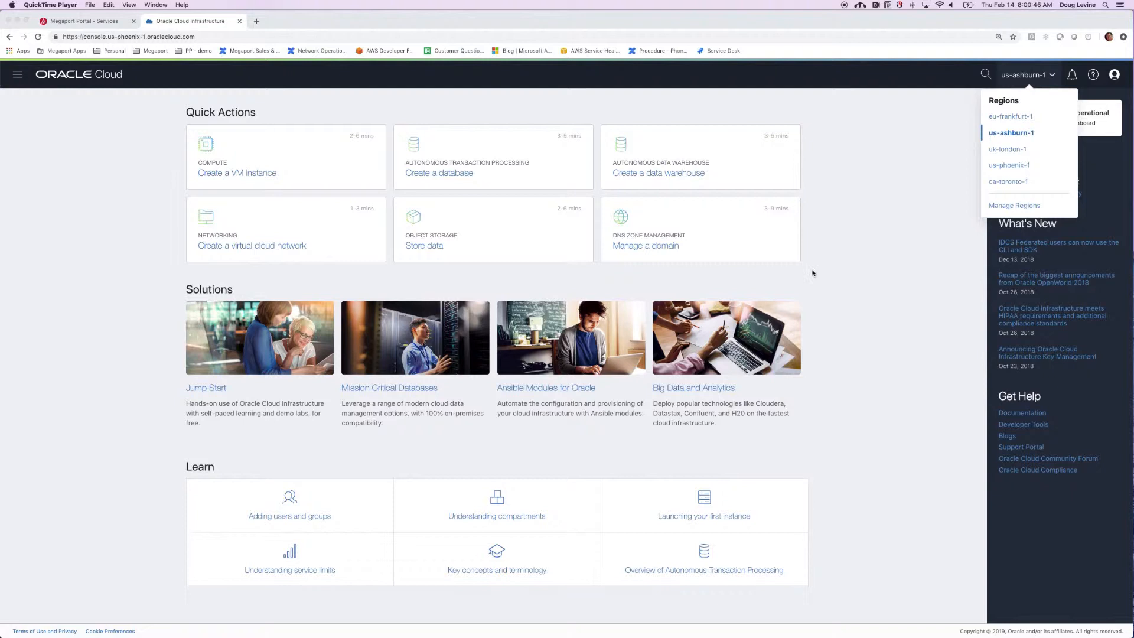
mouse_move(387, 218)
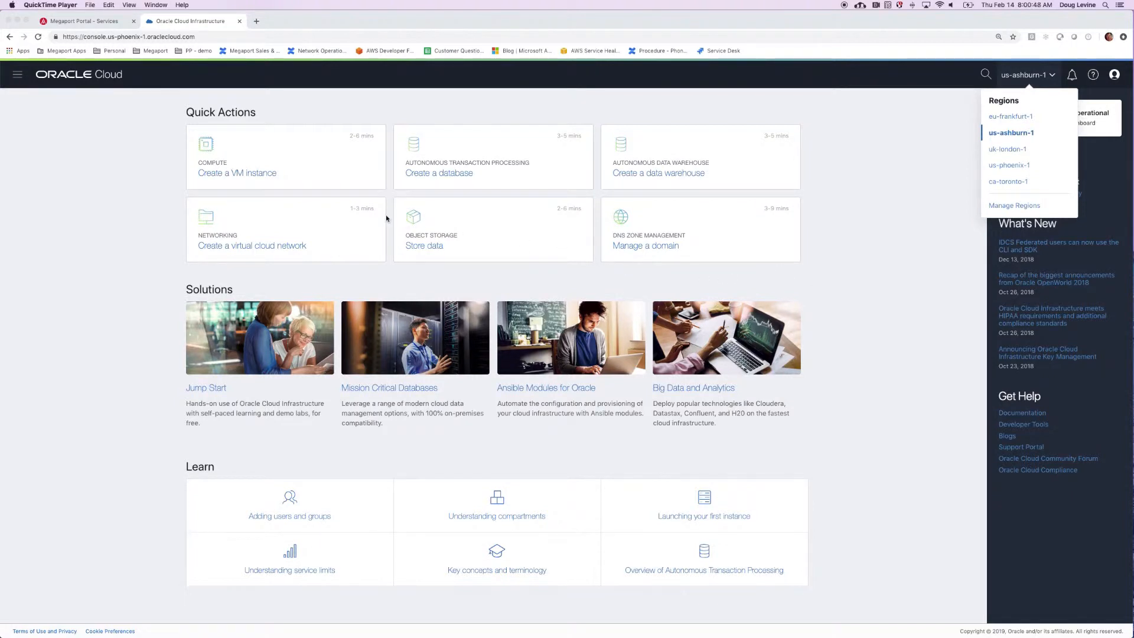
mouse_move(81, 121)
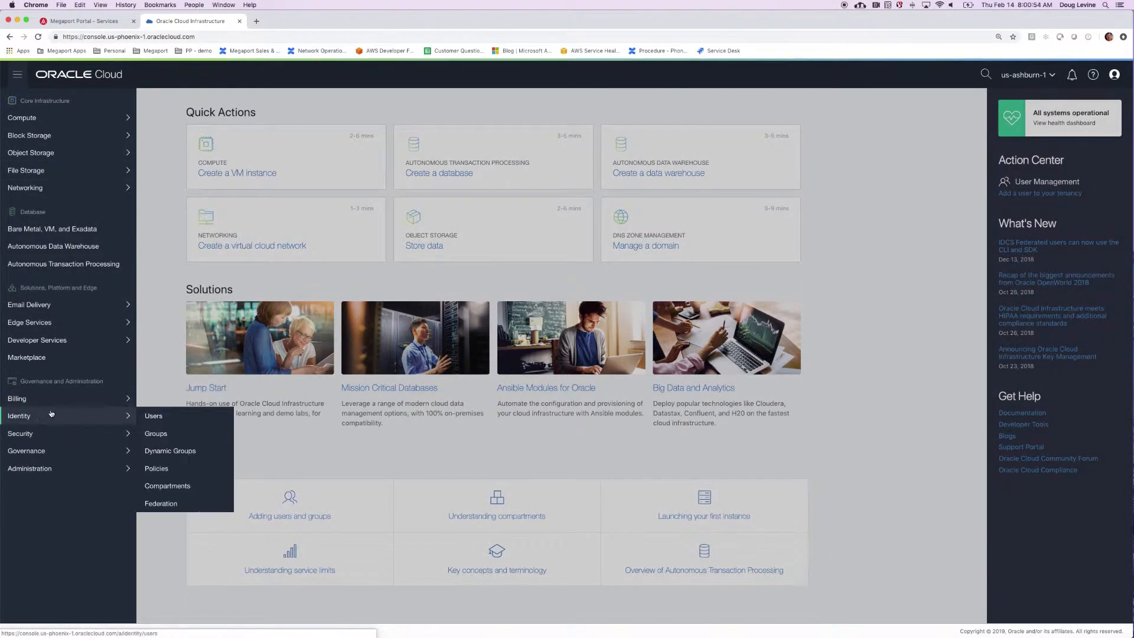
mouse_move(173, 486)
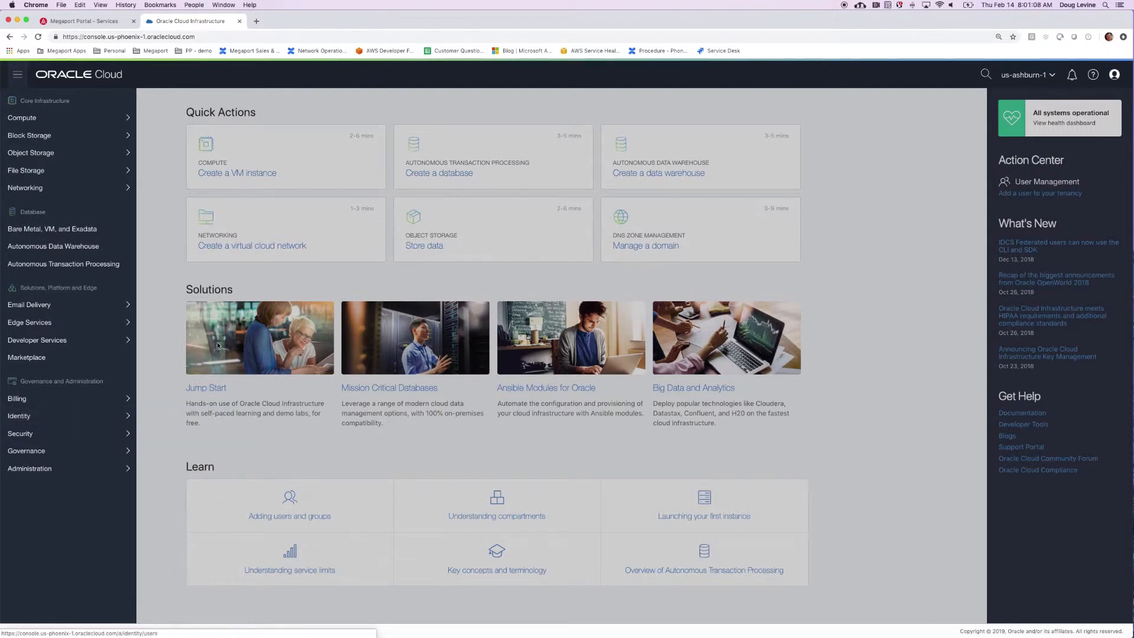
Go to Networking > Virtual Cloud Networks for Customer-Demo-Compartment-1.
left_click(25, 187)
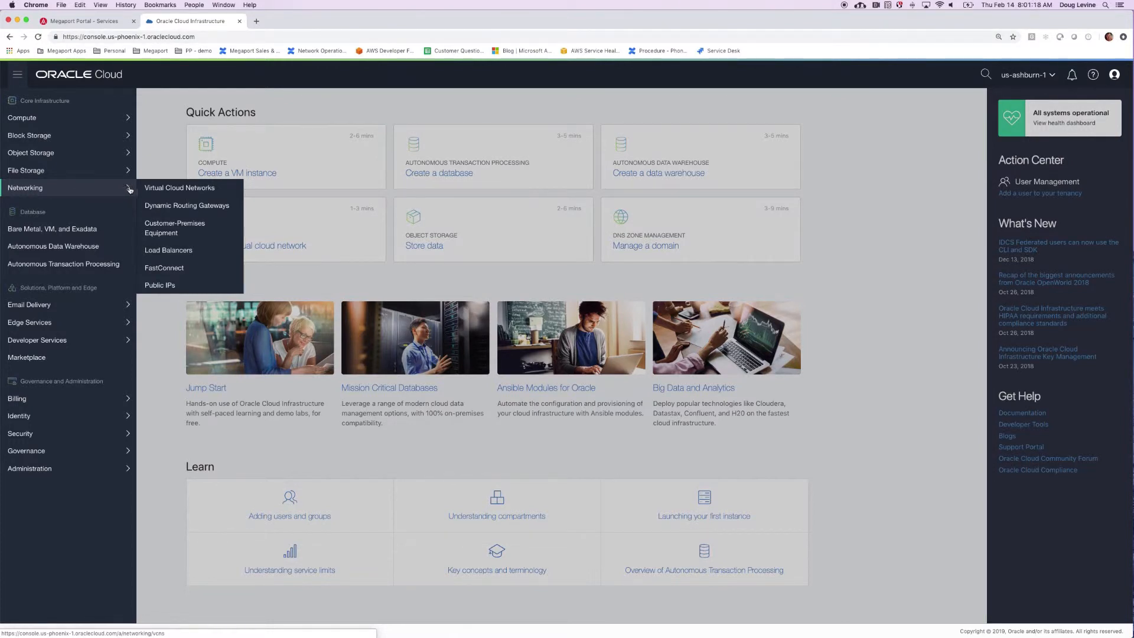
left_click(180, 188)
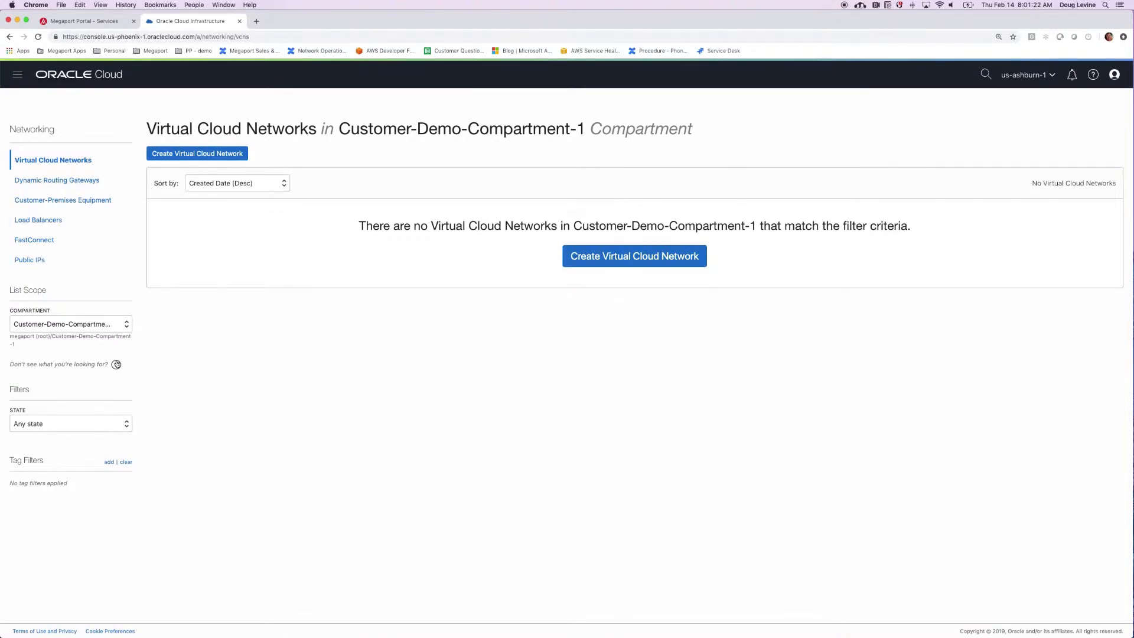
mouse_move(184, 364)
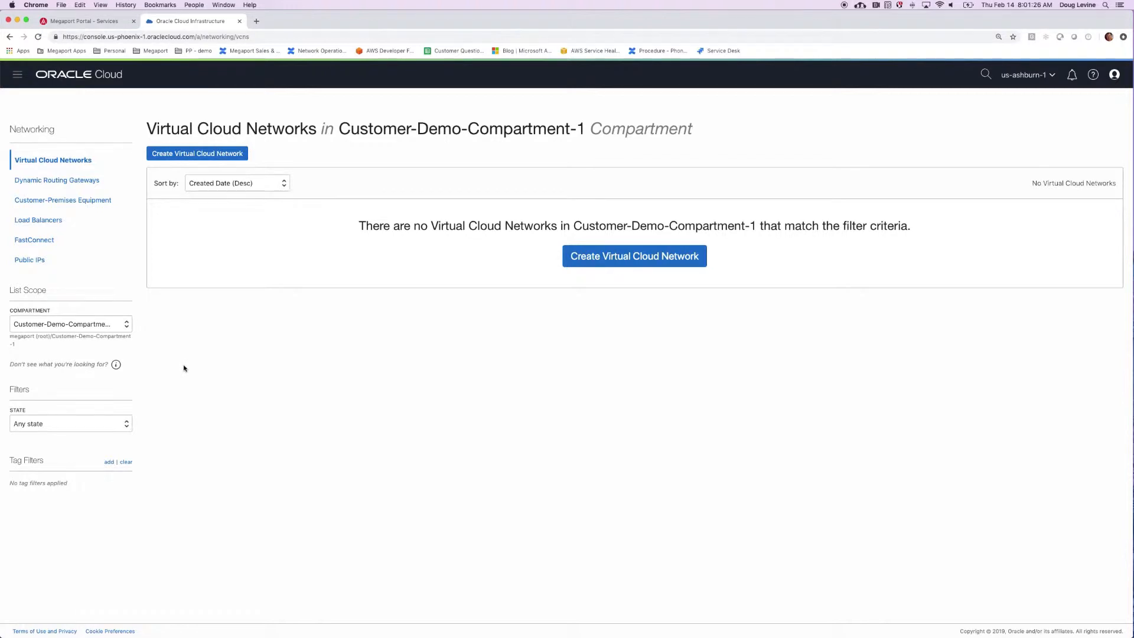
mouse_move(188, 333)
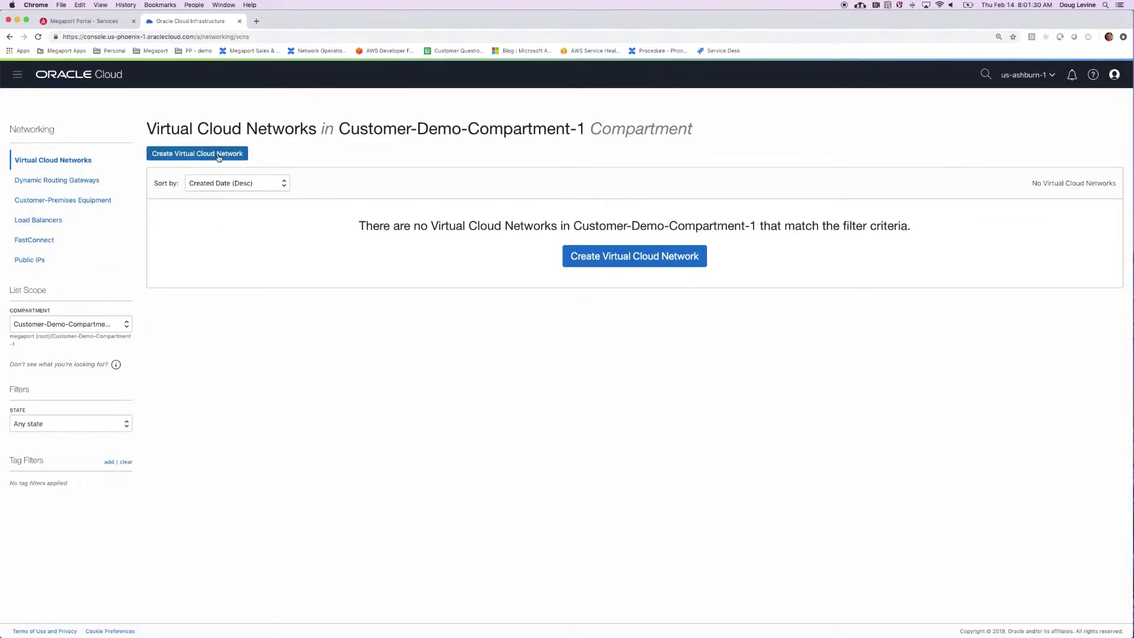
Create VCN KBdemo with related resources: internet gateway, route rule and three public subnets.
left_click(197, 154)
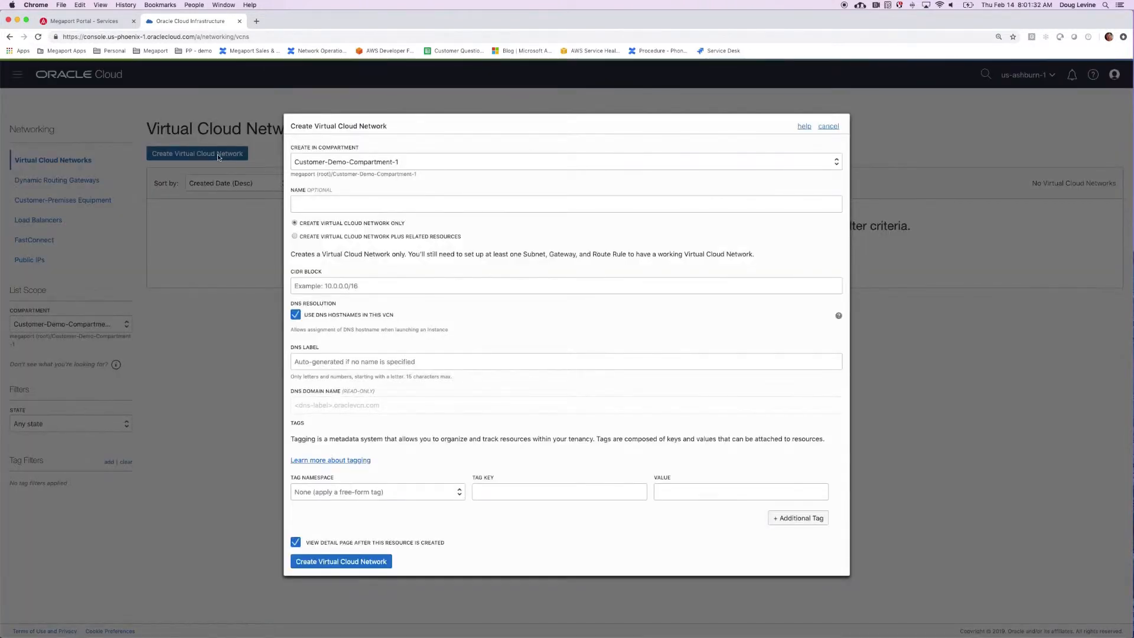
left_click(564, 199)
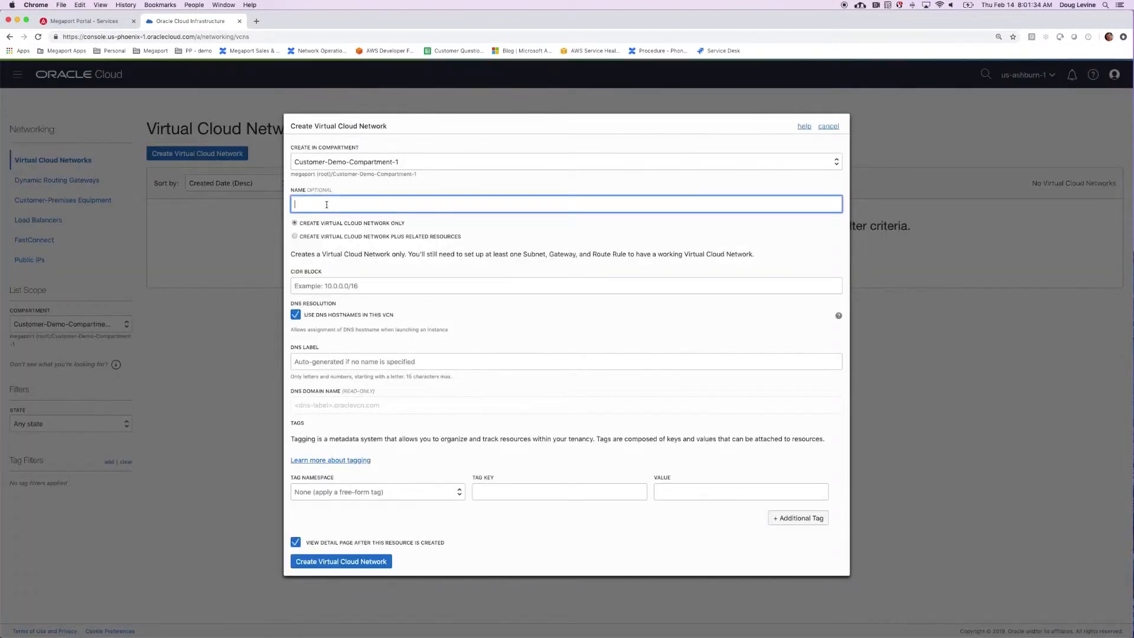
type("k")
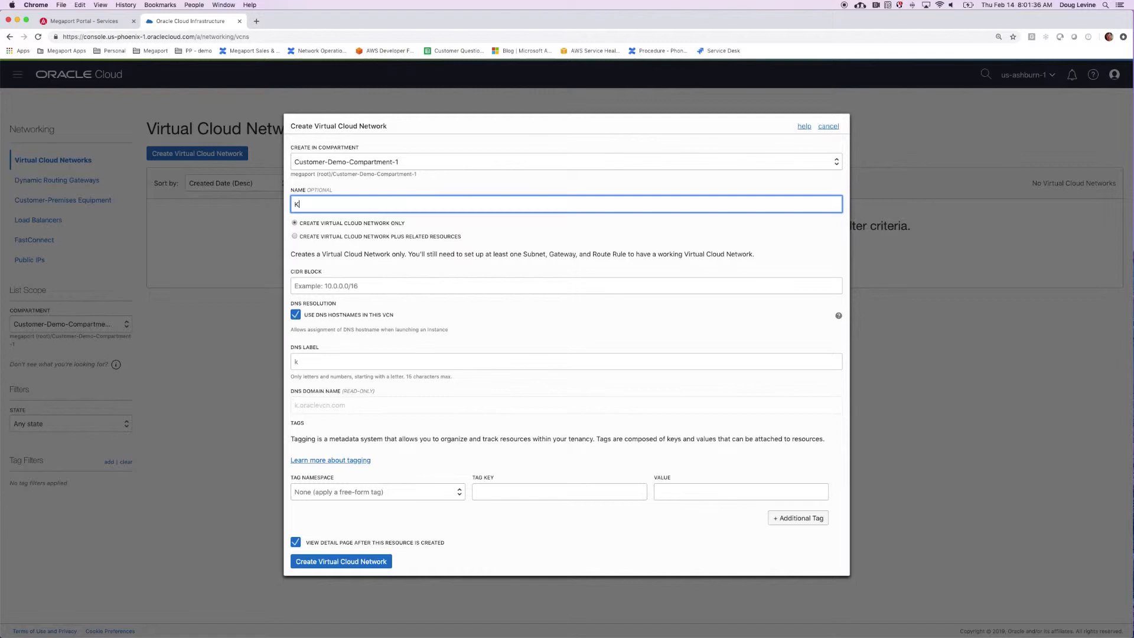
type("bde")
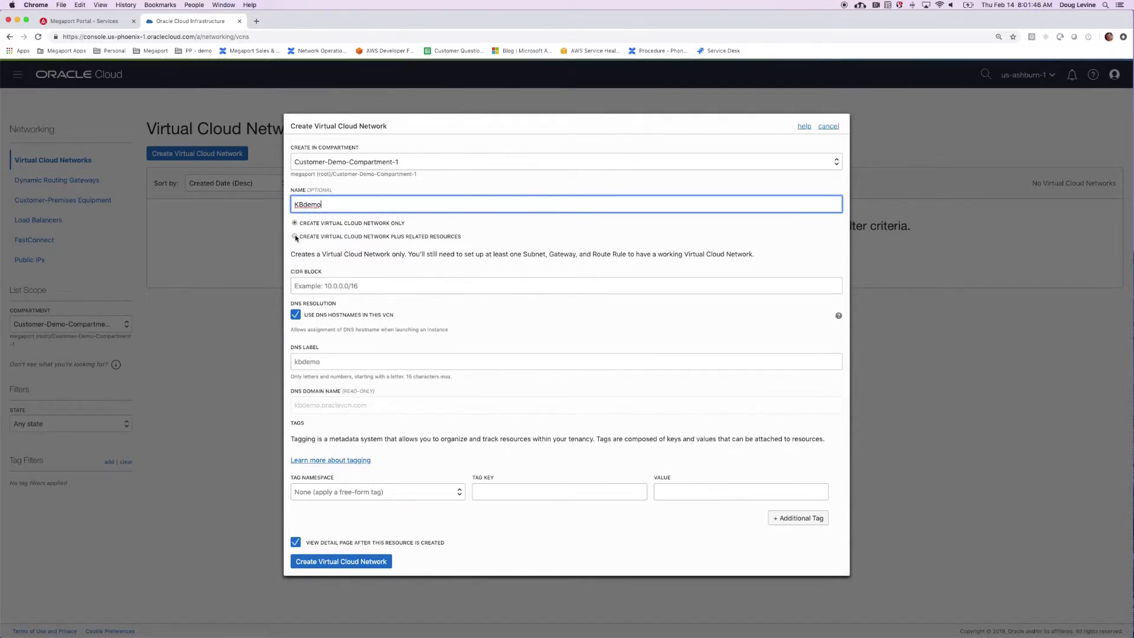
left_click(295, 236)
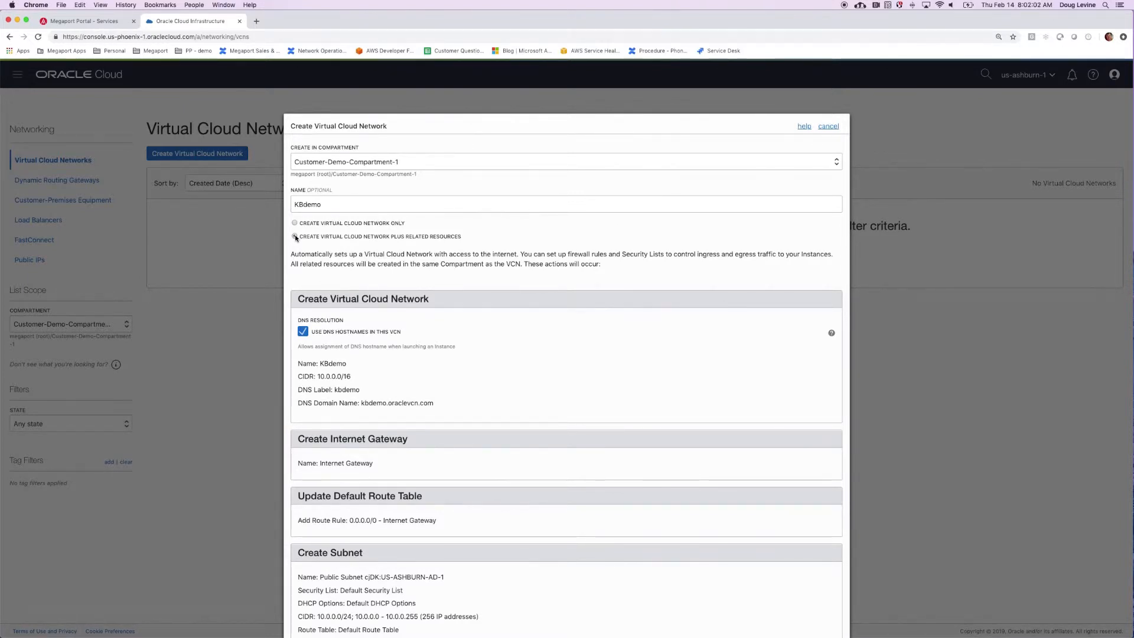
scroll("down", 3)
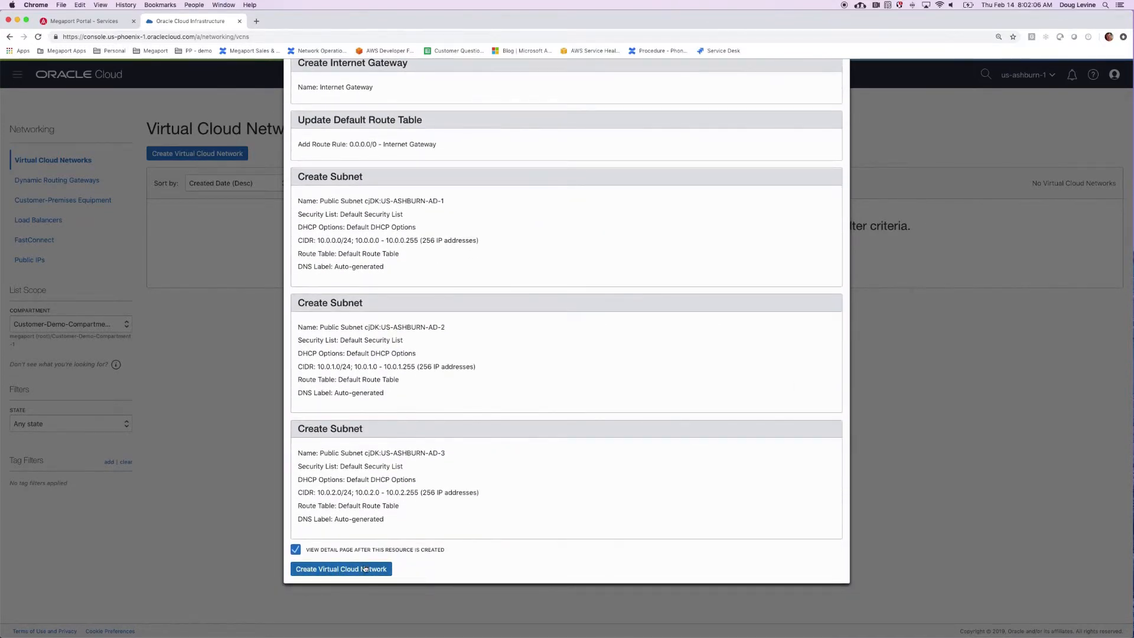
left_click(341, 568)
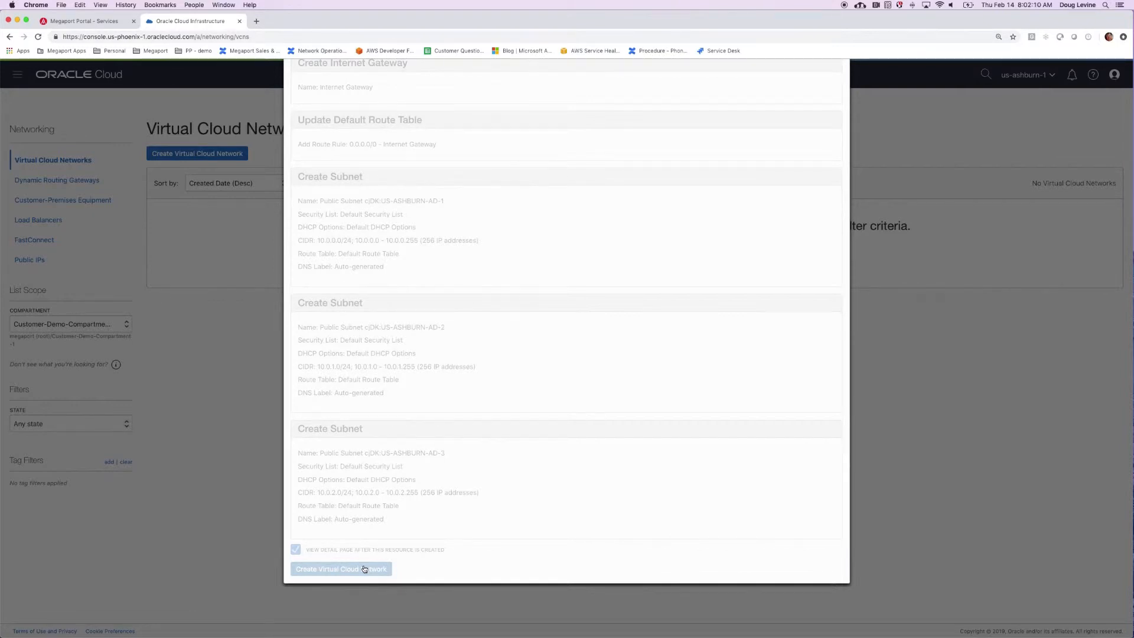
left_click(340, 568)
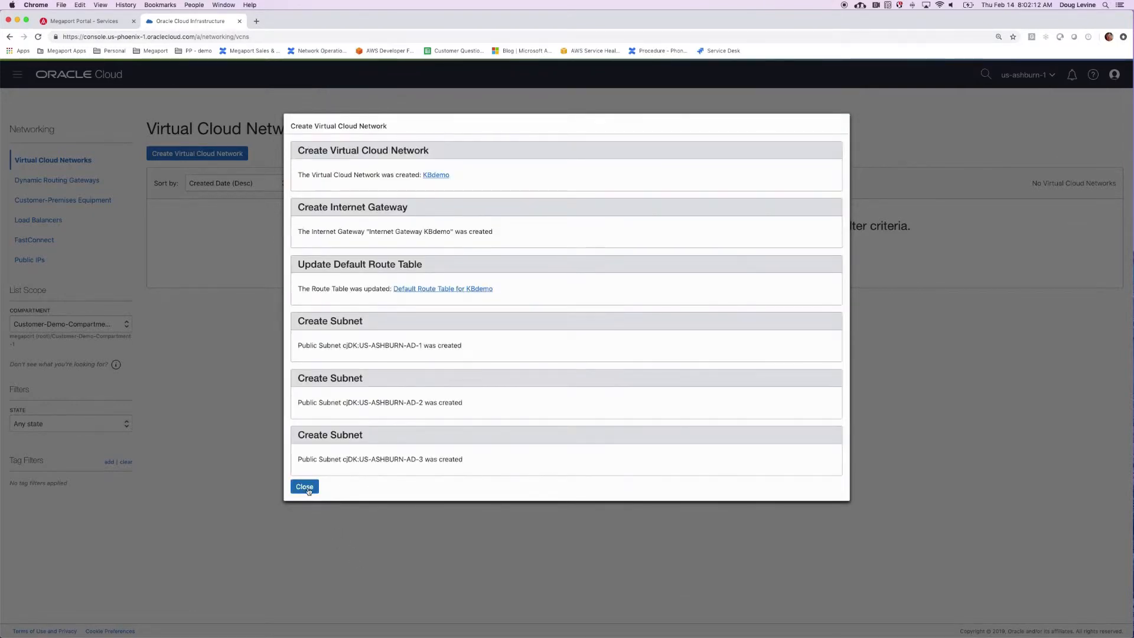
left_click(303, 486)
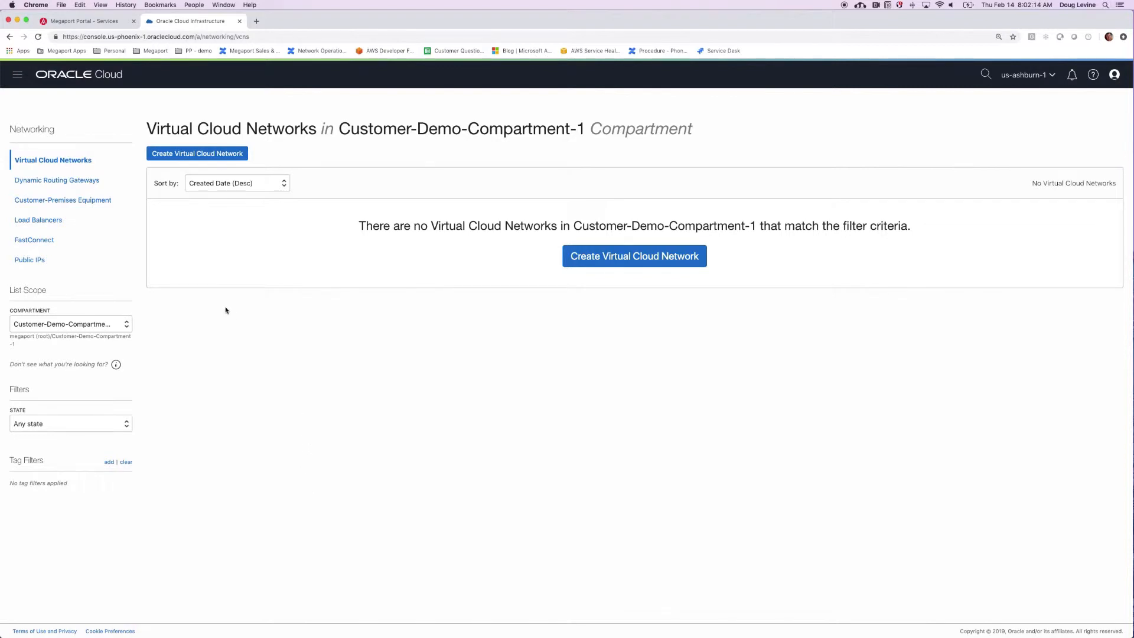
mouse_move(82, 182)
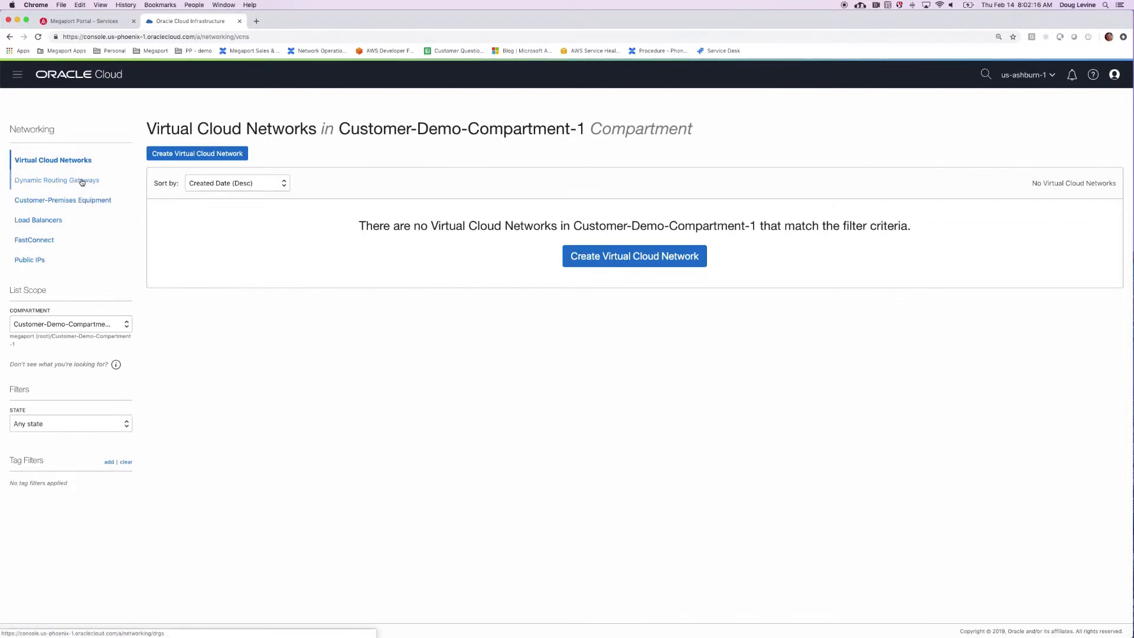
Create a dynamic routing gateway named DRG1 in Customer-Demo-Compartment-1.
left_click(56, 180)
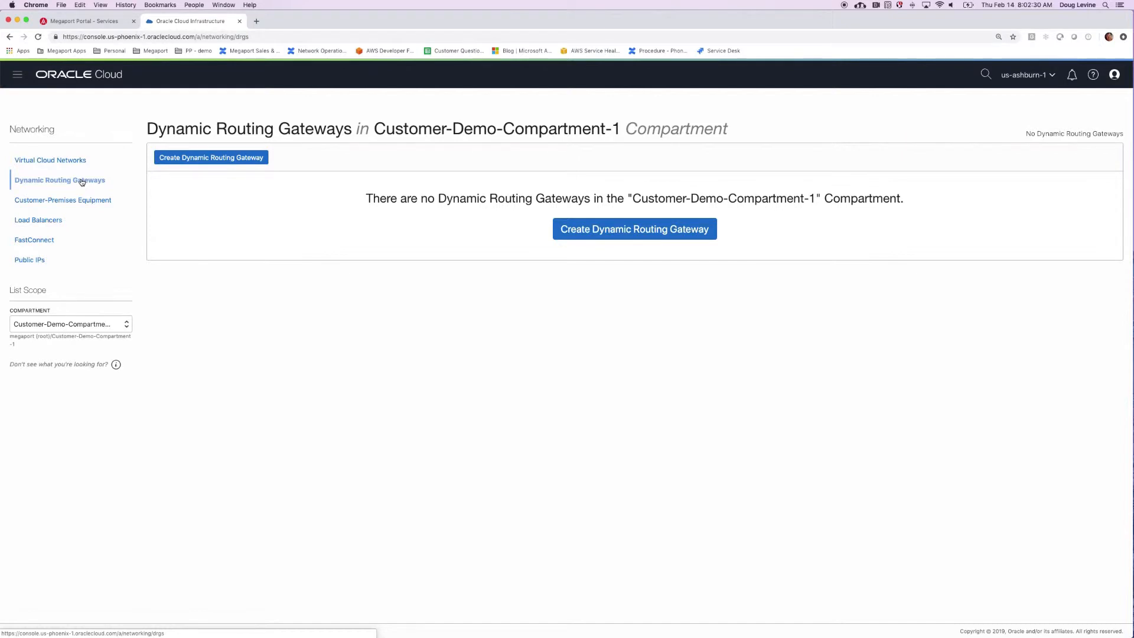
left_click(635, 229)
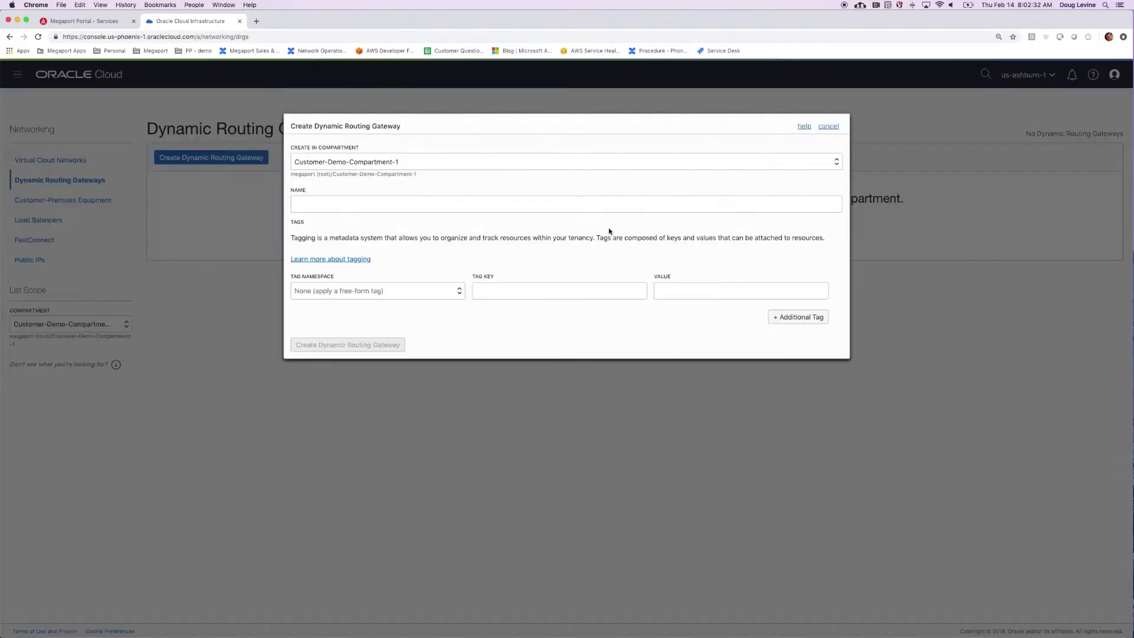
left_click(378, 203)
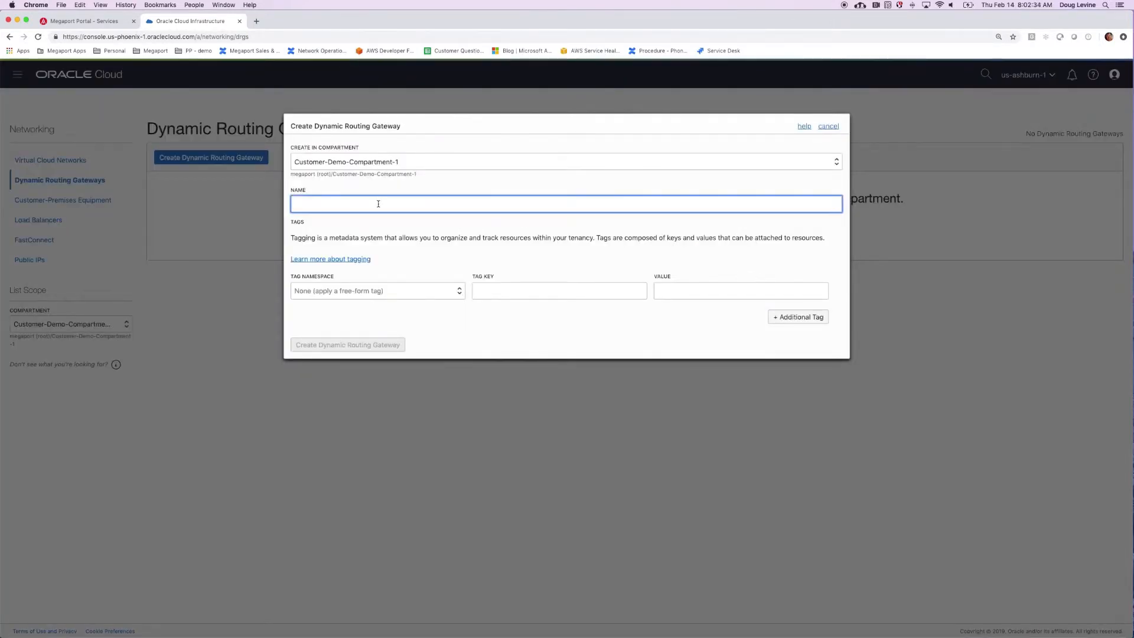
type("DRG")
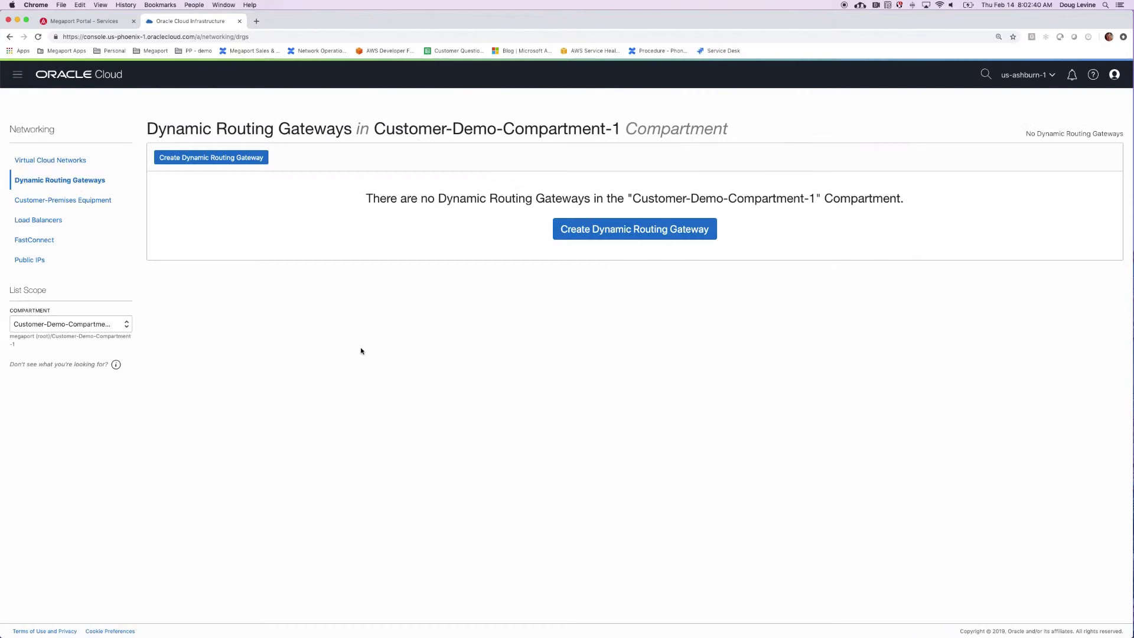
left_click(634, 229)
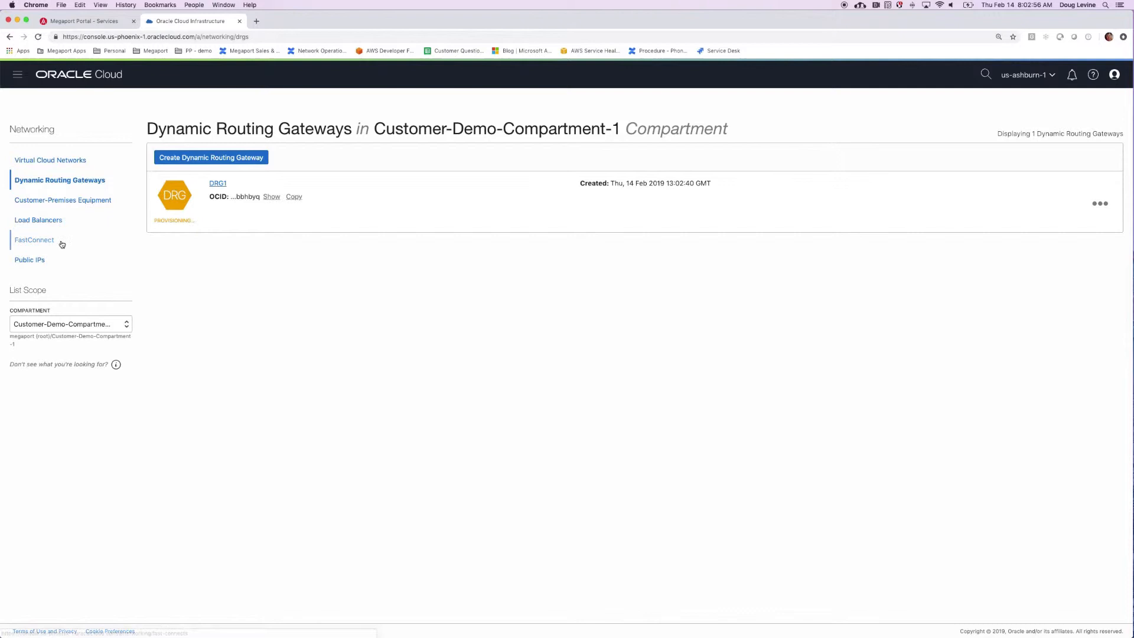
Start a FastConnect connection through a provider, choosing Megaport: Service.
left_click(33, 239)
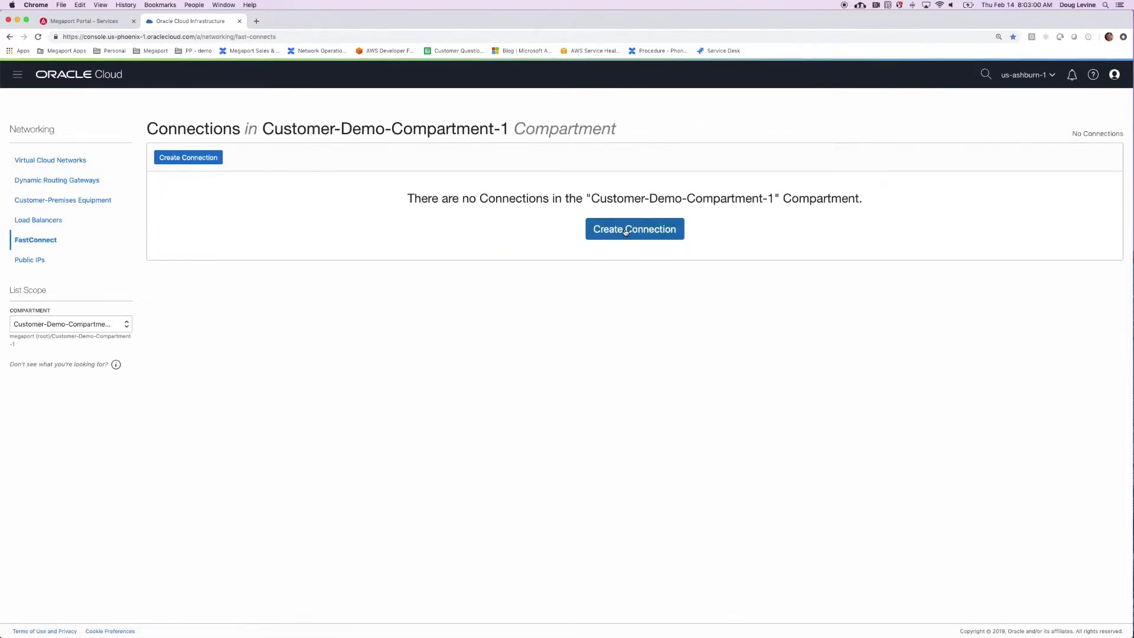
left_click(634, 230)
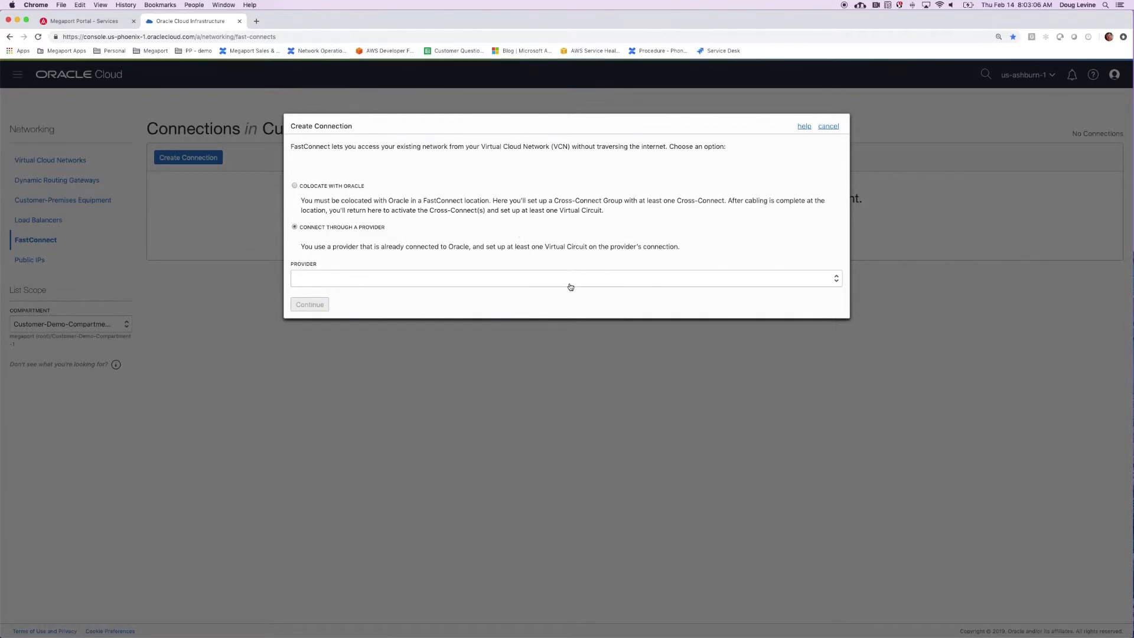
left_click(569, 285)
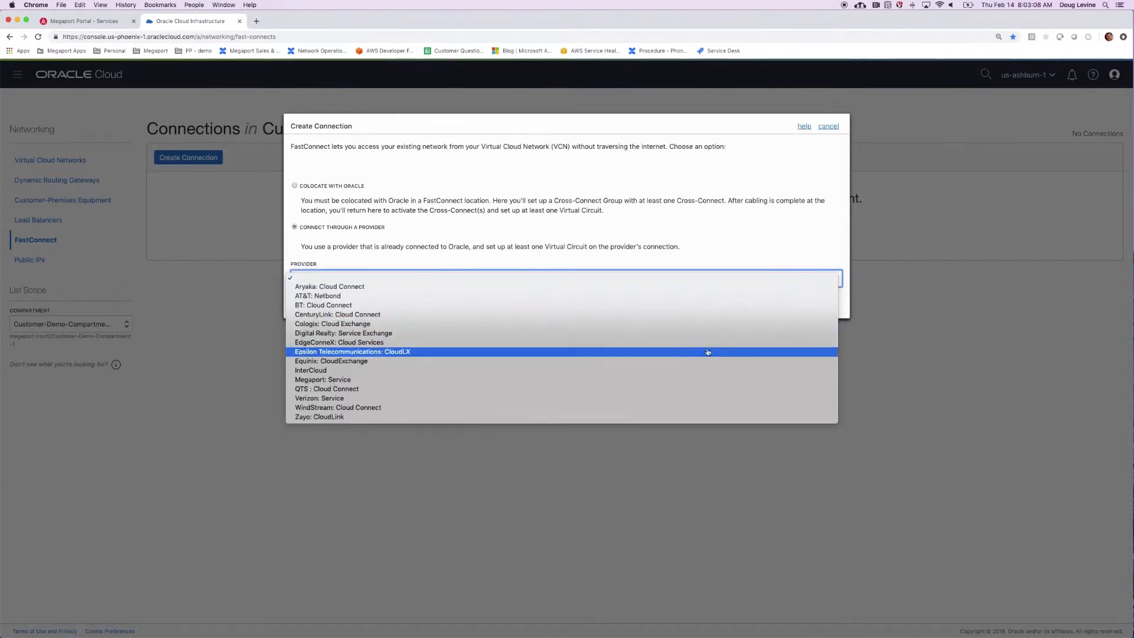
left_click(322, 380)
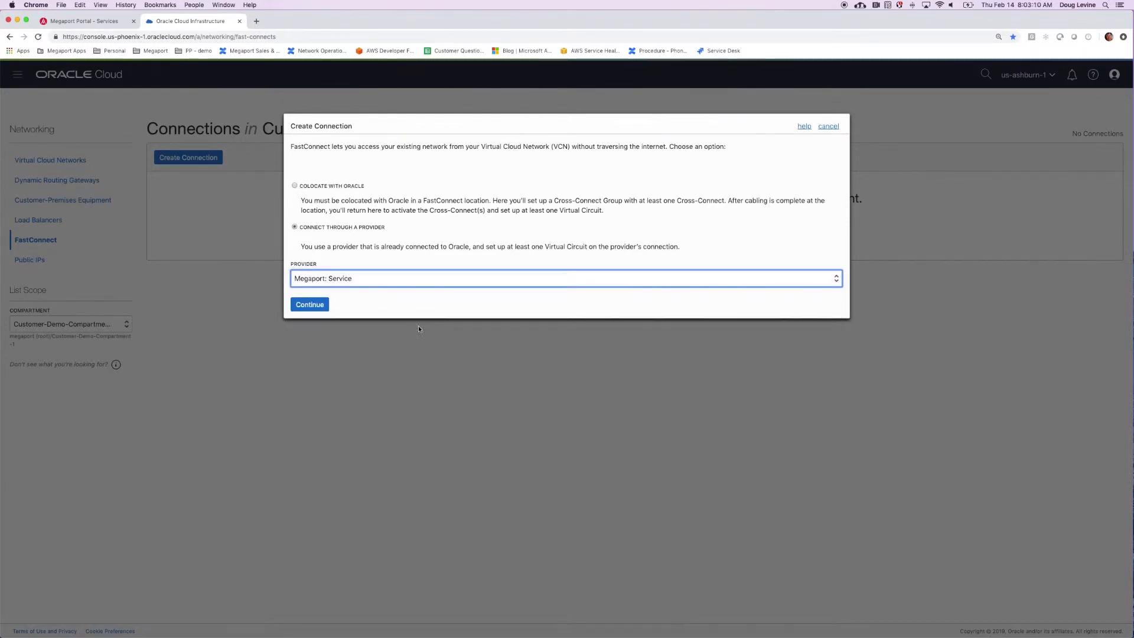
Name the circuit KBFastConnect and make it a private virtual circuit.
left_click(309, 304)
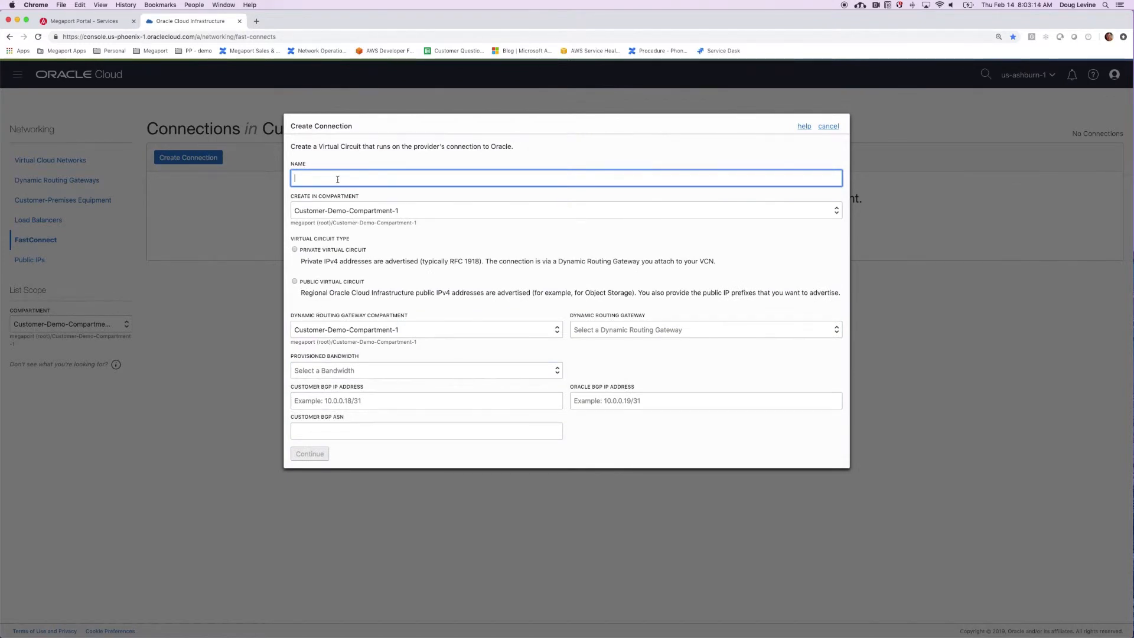
type("KB")
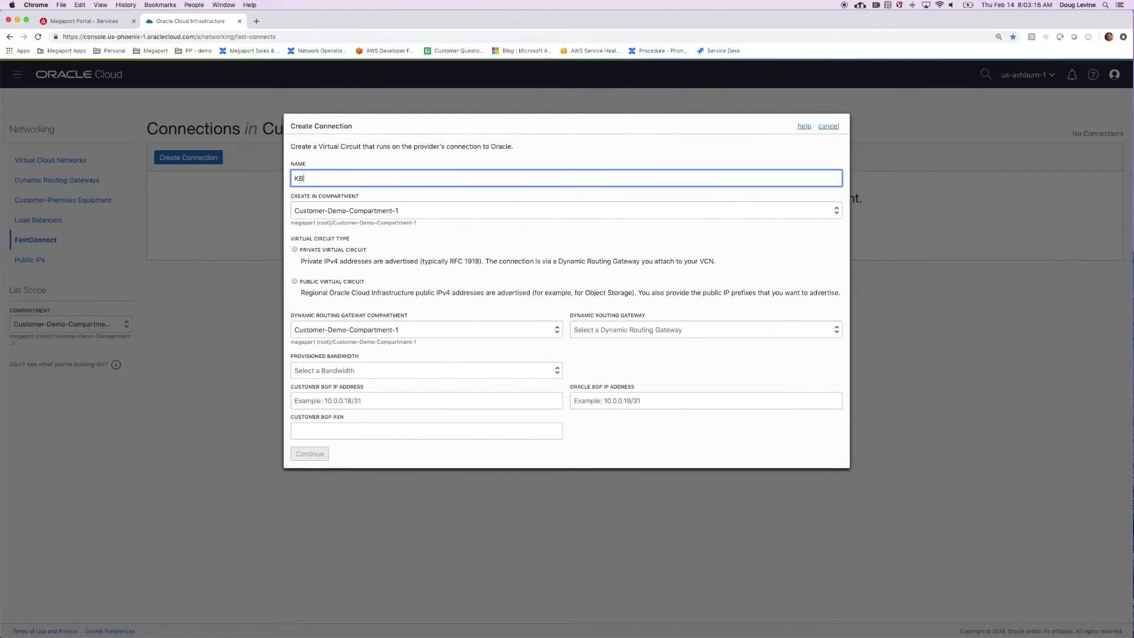
type("Fast")
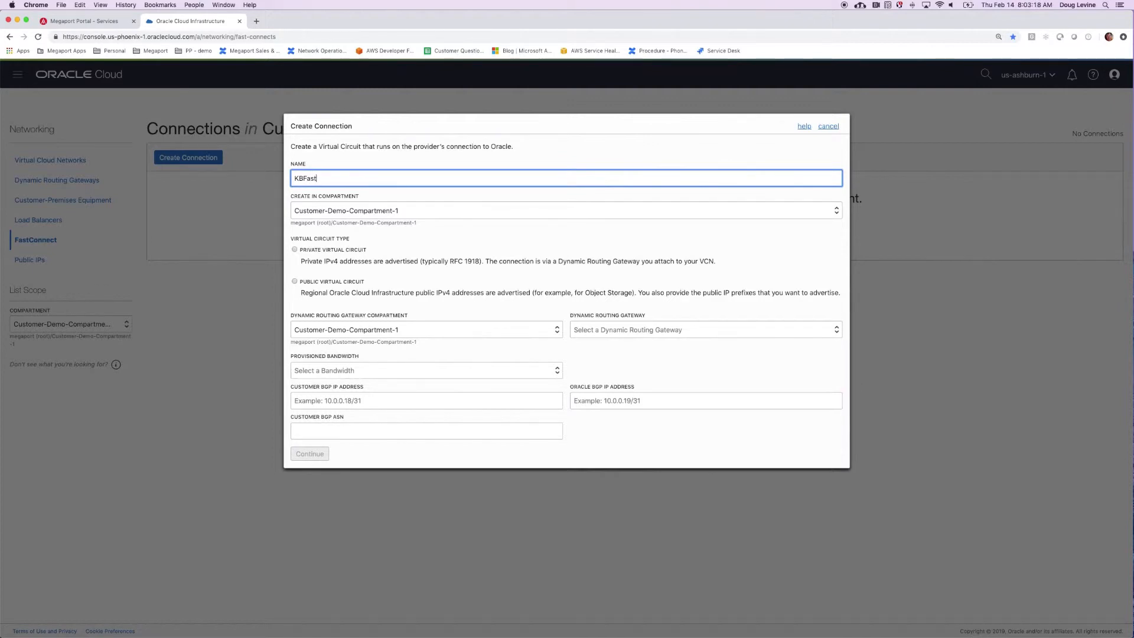
type("Connect")
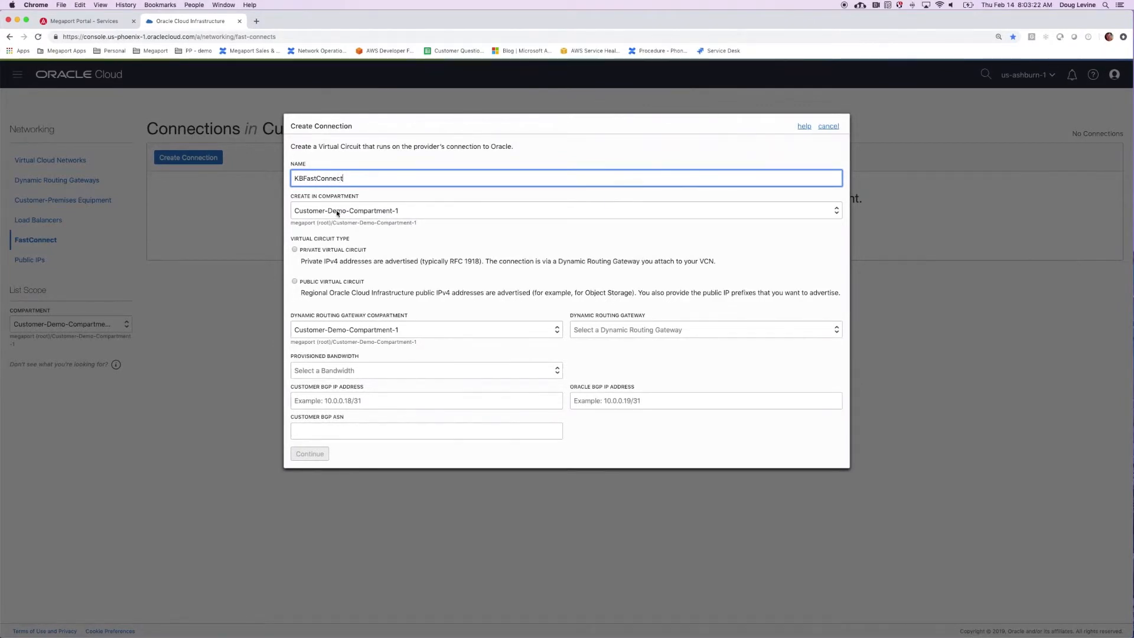
mouse_move(345, 231)
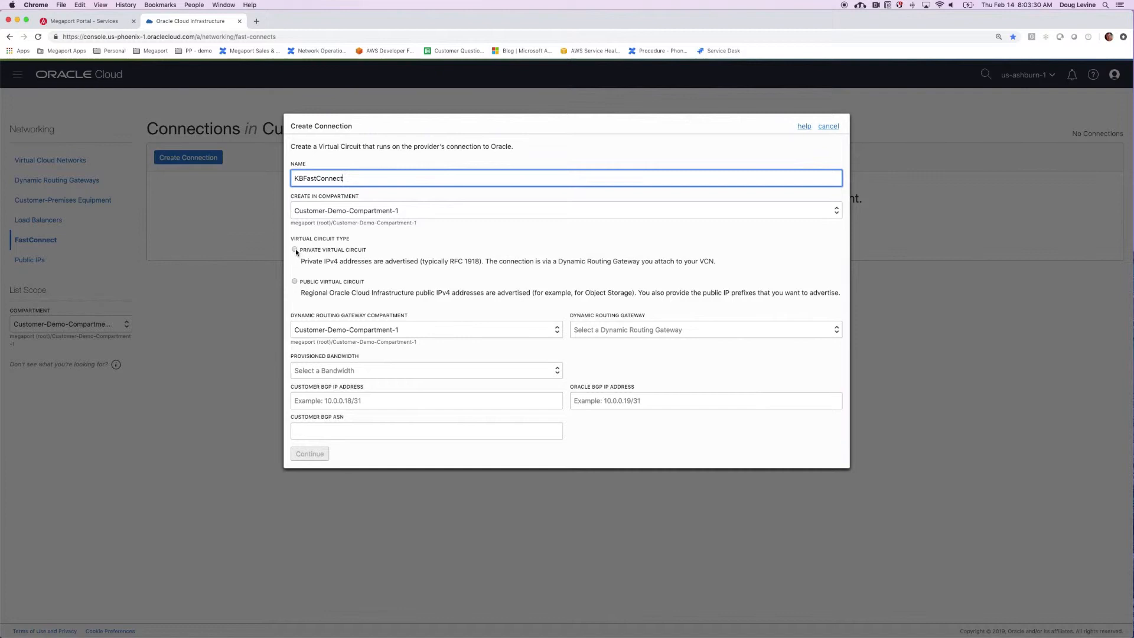
left_click(294, 250)
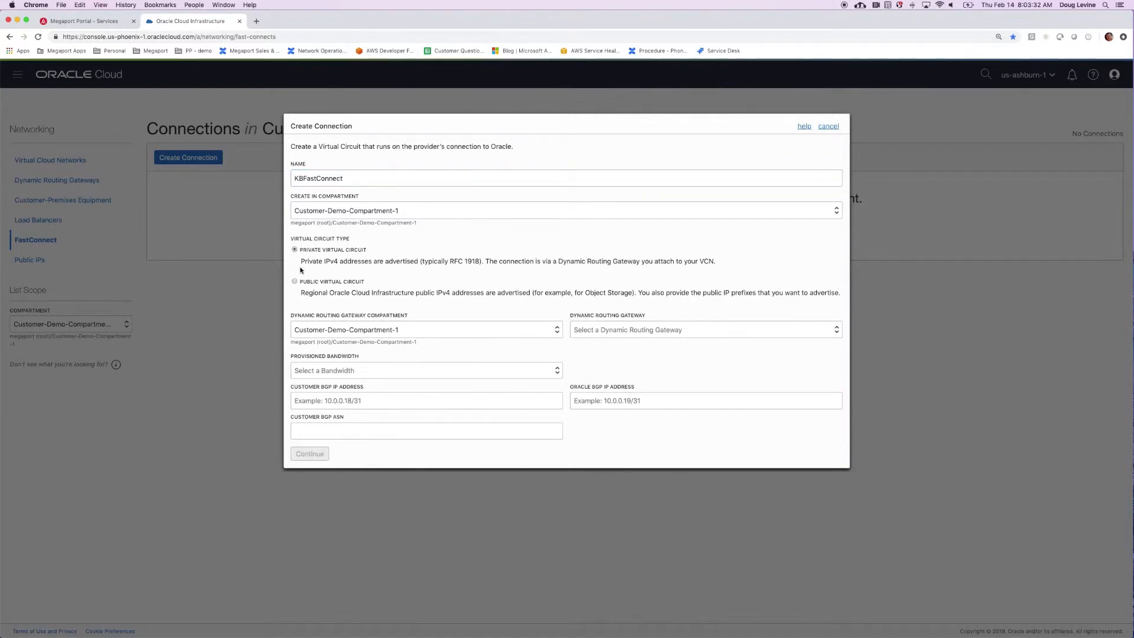
mouse_move(624, 334)
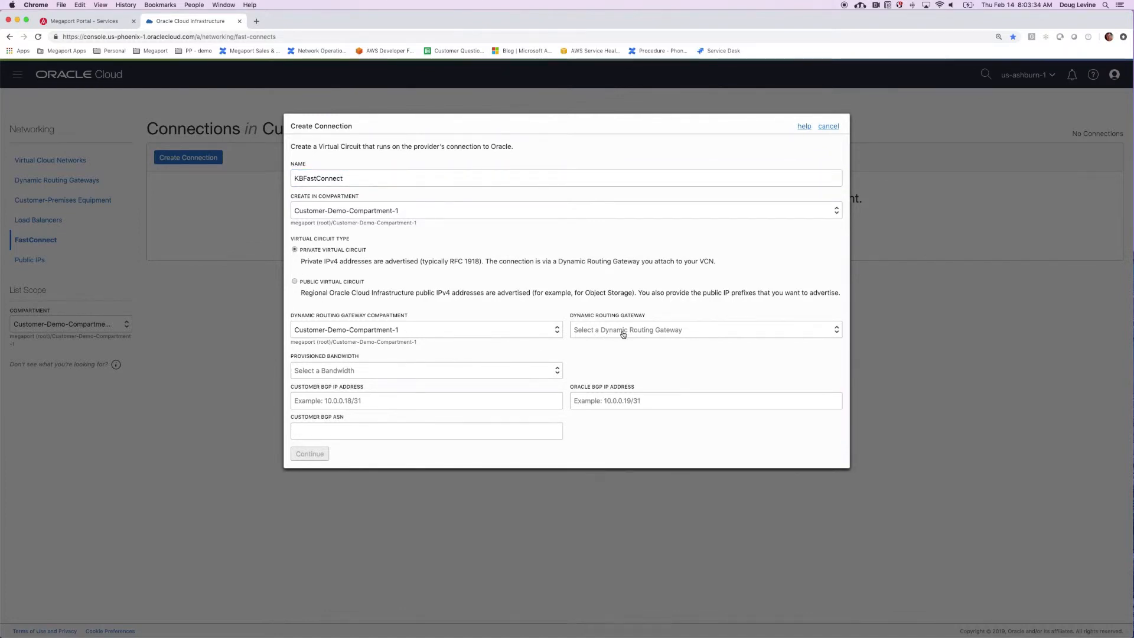
Attach the circuit to DRG1 with 1 Gbps provisioned bandwidth.
left_click(705, 329)
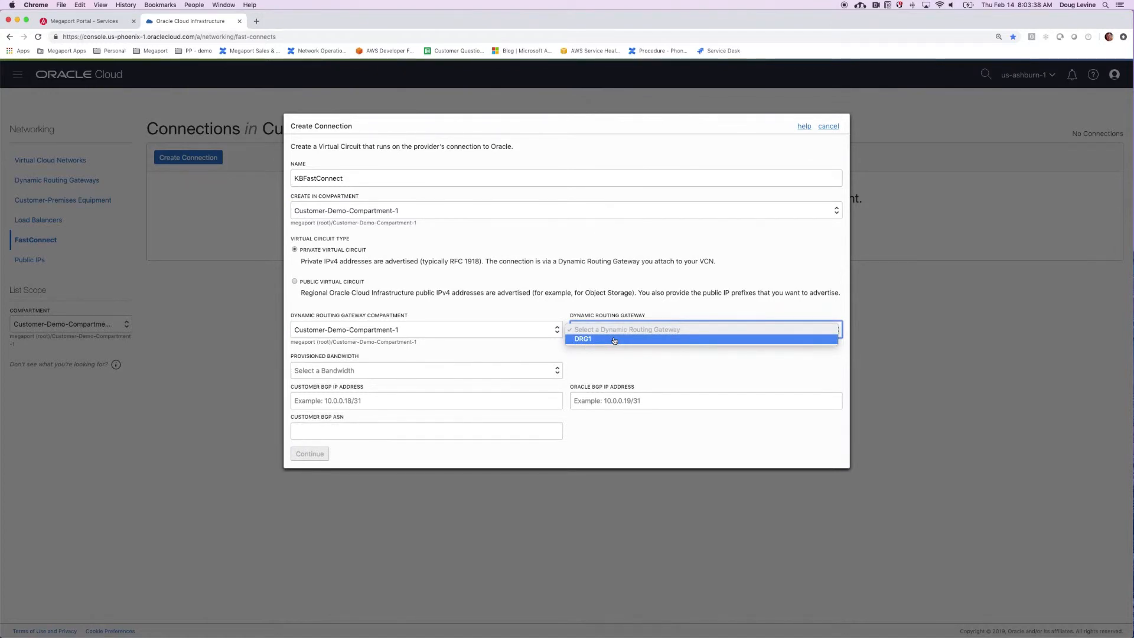
left_click(583, 339)
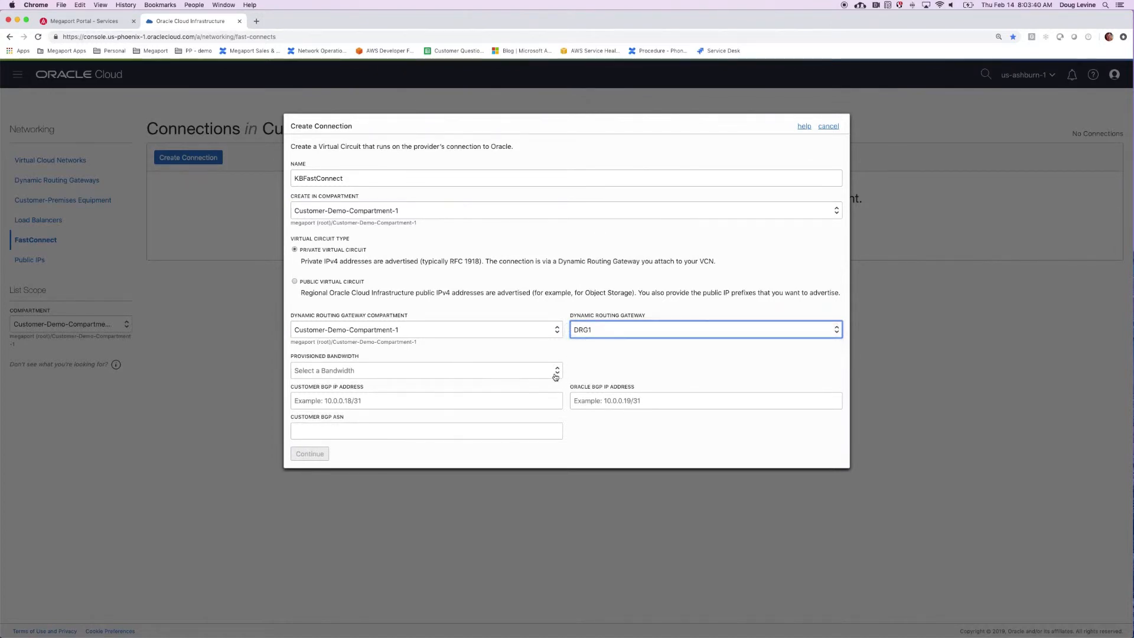
left_click(426, 369)
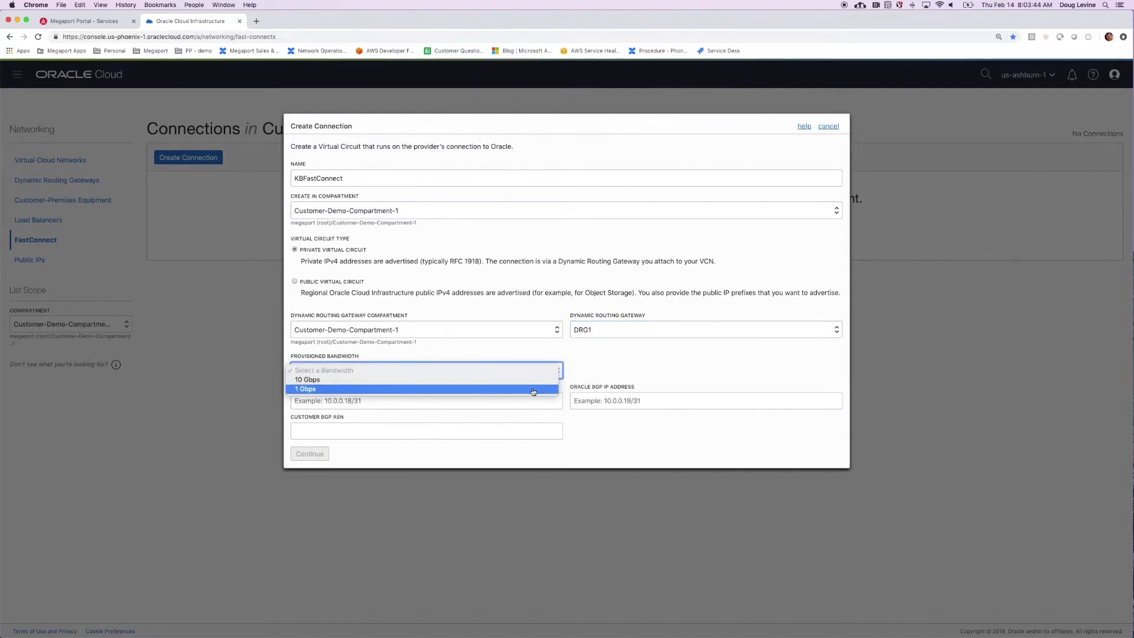
left_click(305, 389)
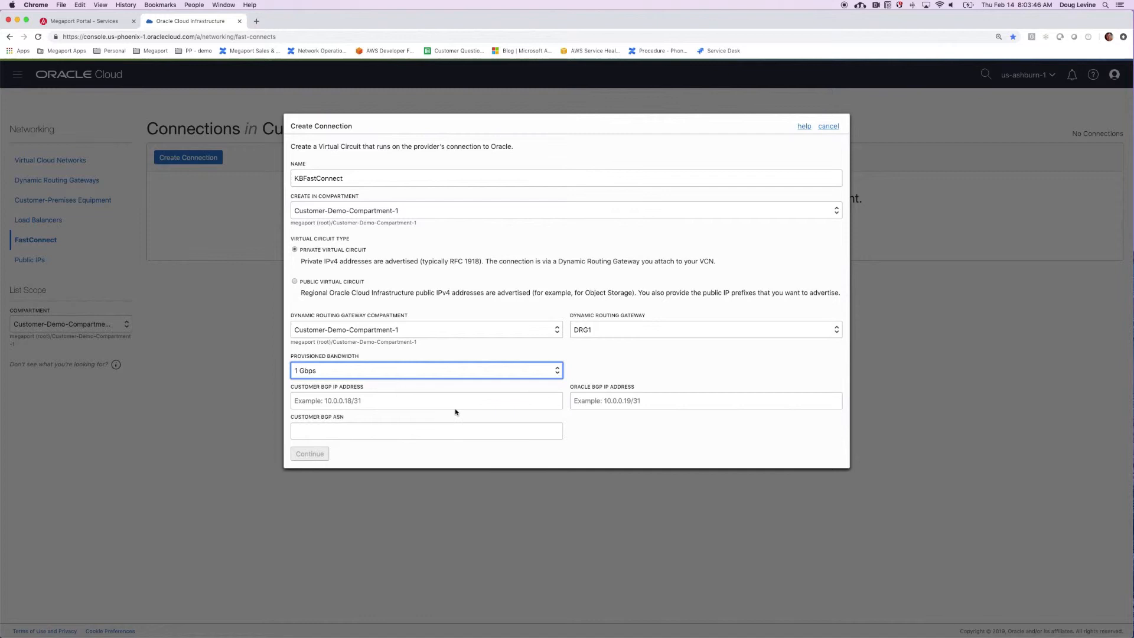
Enter the 10.0.x BGP peering addresses and ASN 64512, then create the virtual circuit.
left_click(401, 401)
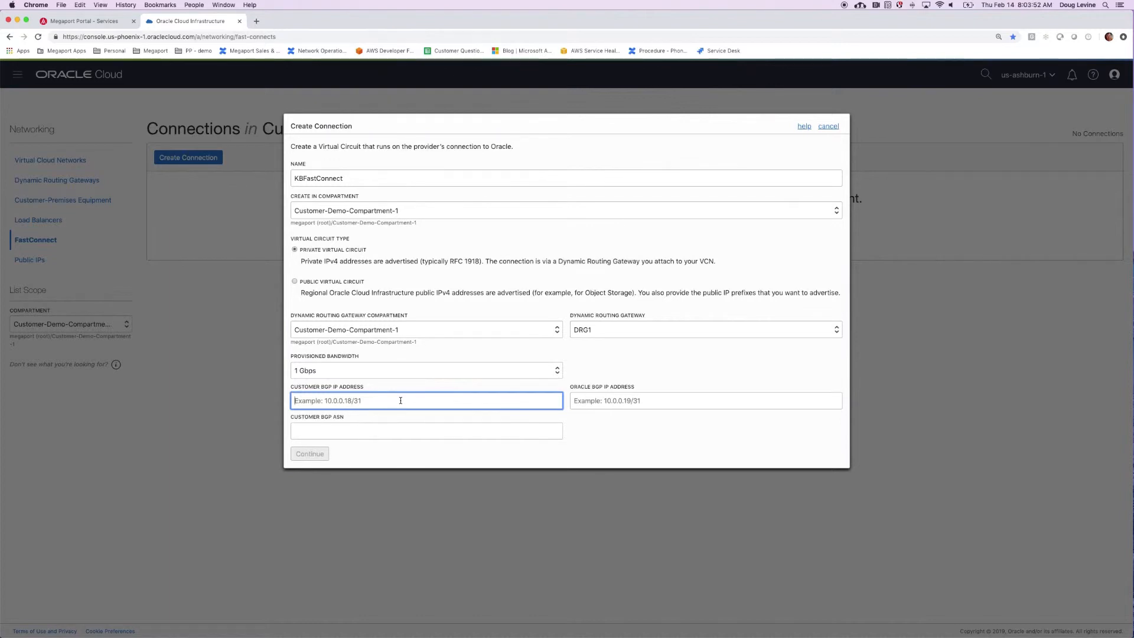
type("10.0.0.18/3")
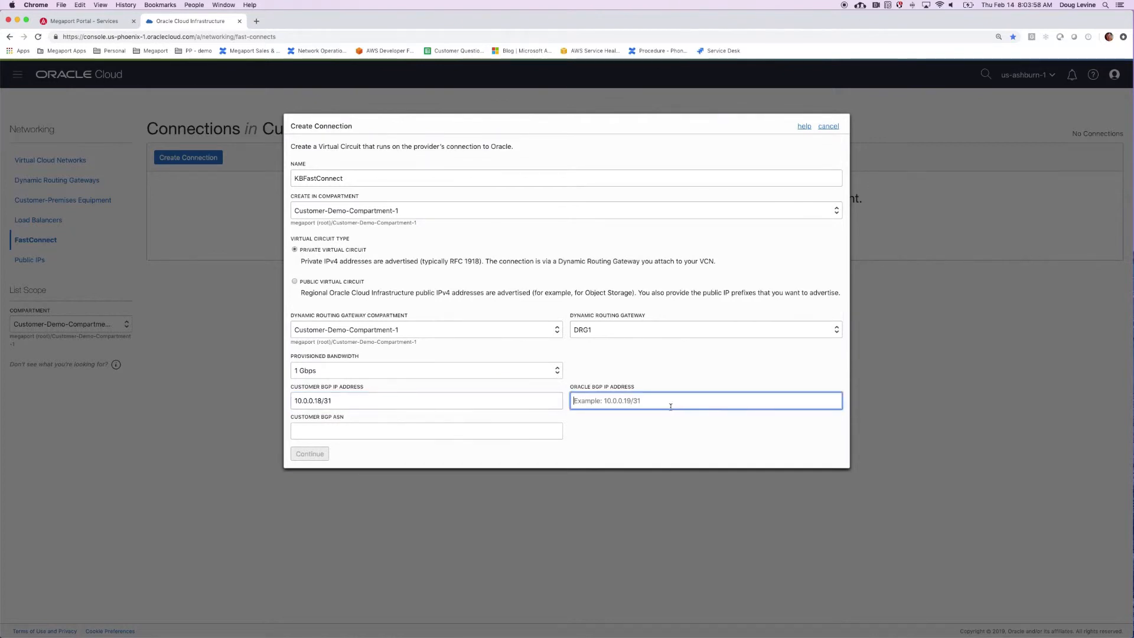
type("10.0.0.19/31")
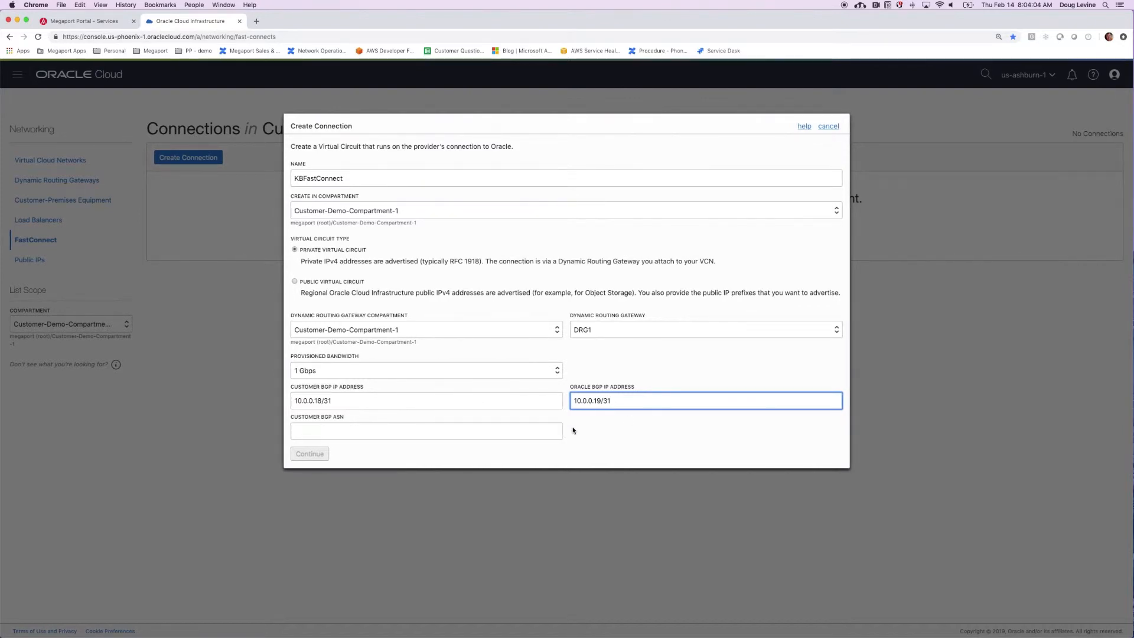
left_click(426, 430)
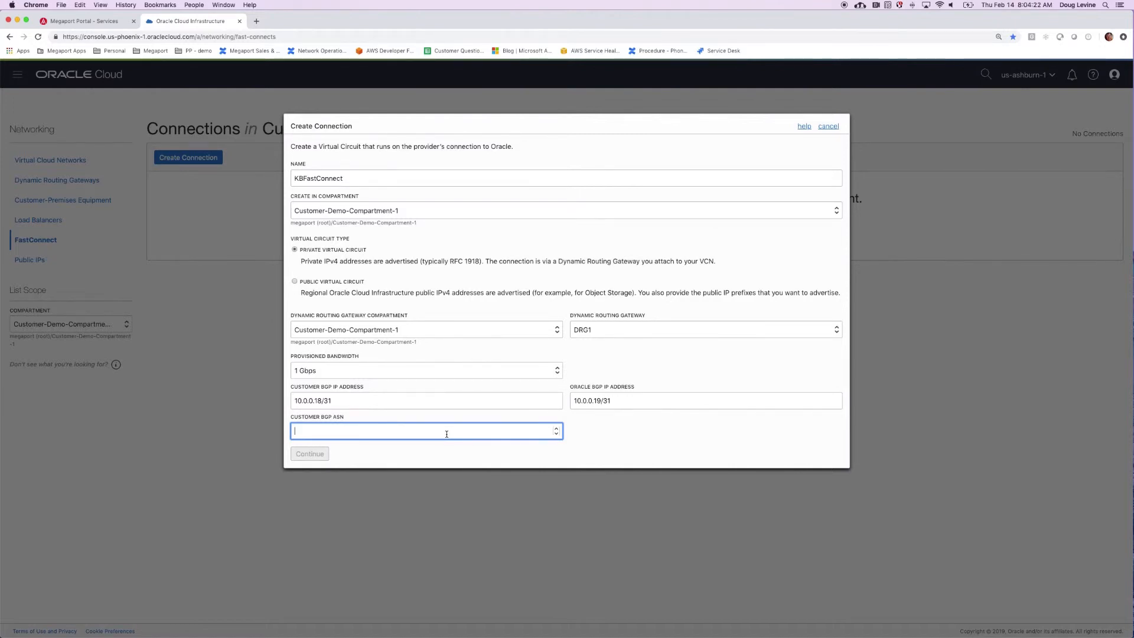
type("64512")
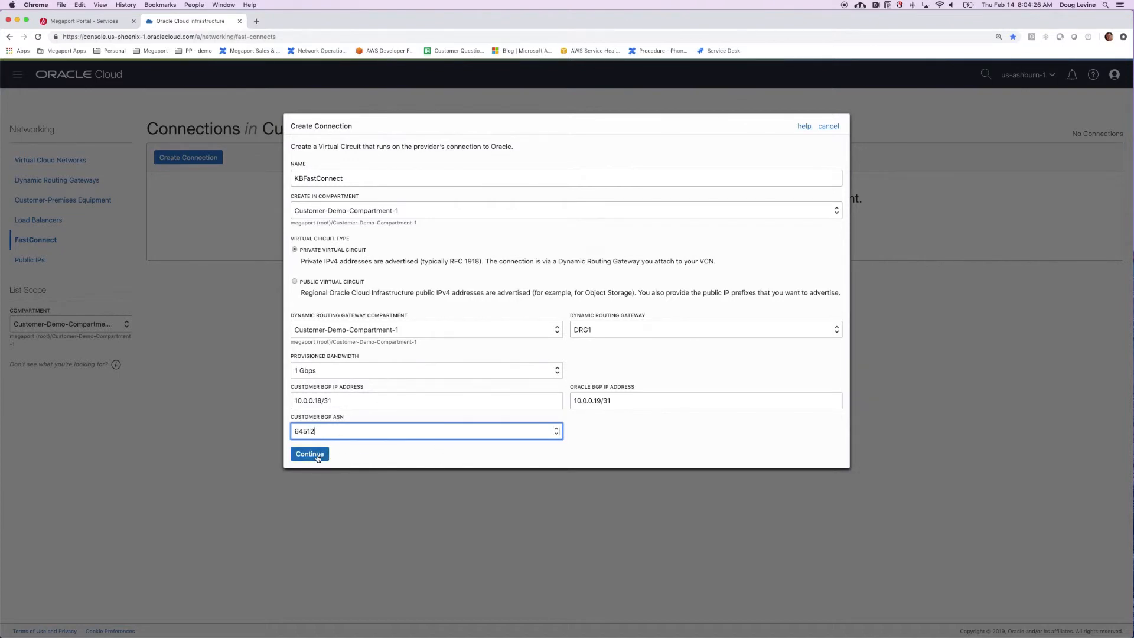
left_click(309, 453)
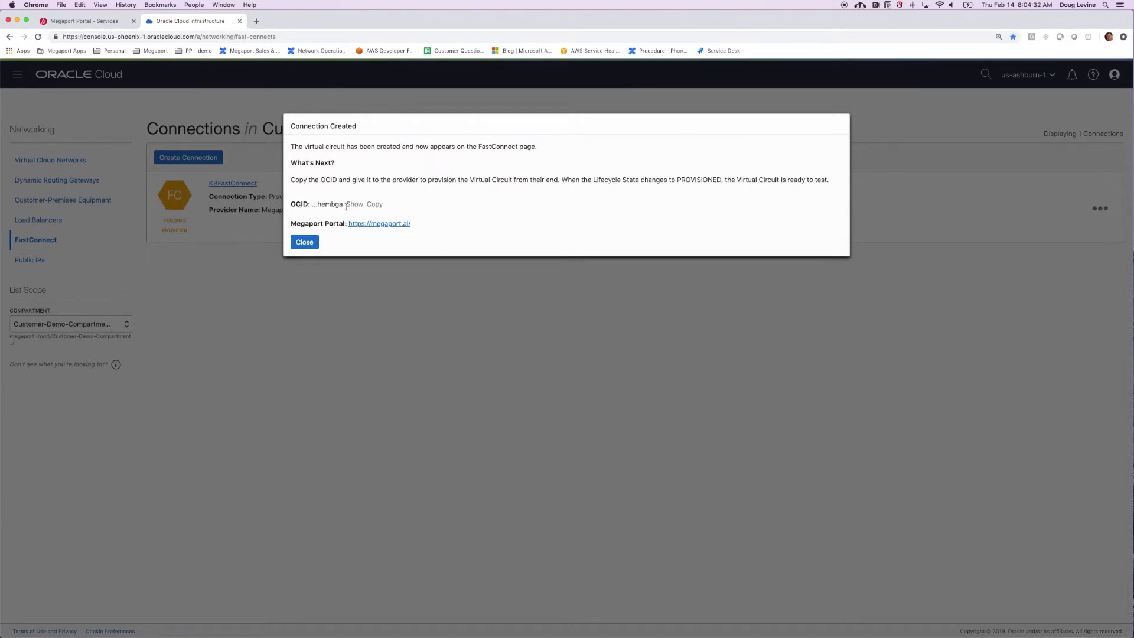
Copy the KBFastConnect OCID, close the confirmation and return to Megaport Portal.
left_click(374, 203)
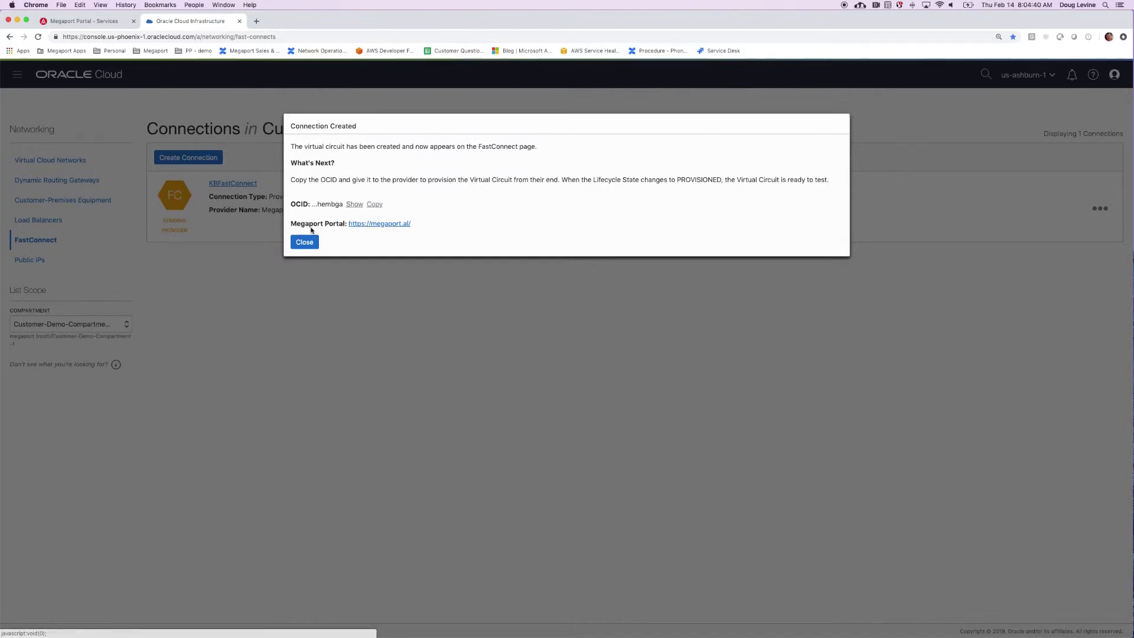
left_click(303, 241)
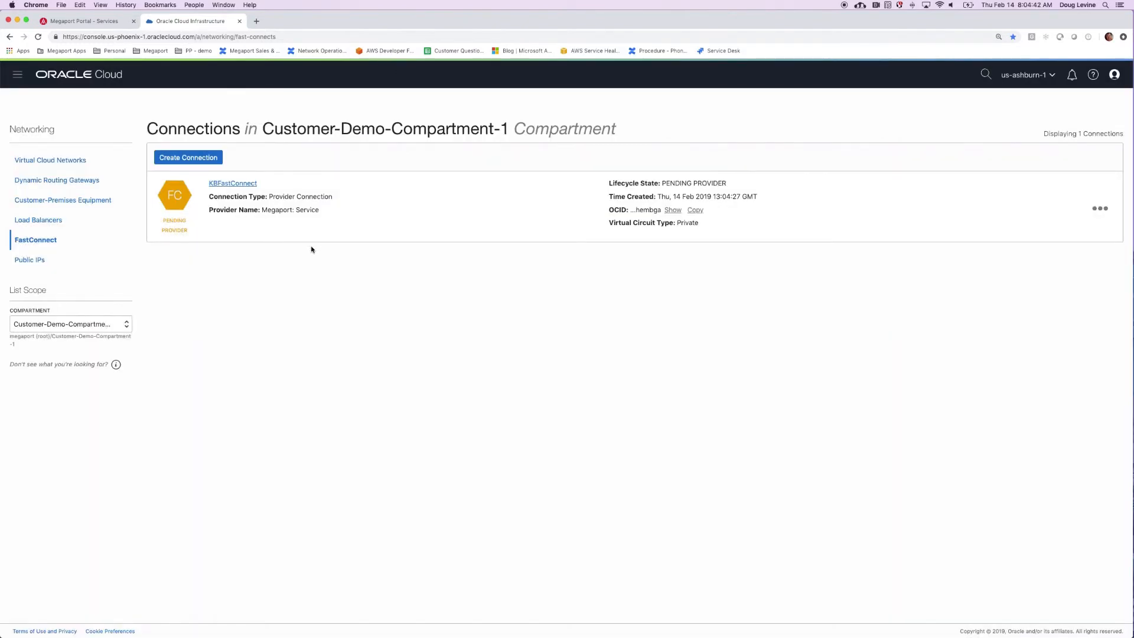
left_click(83, 22)
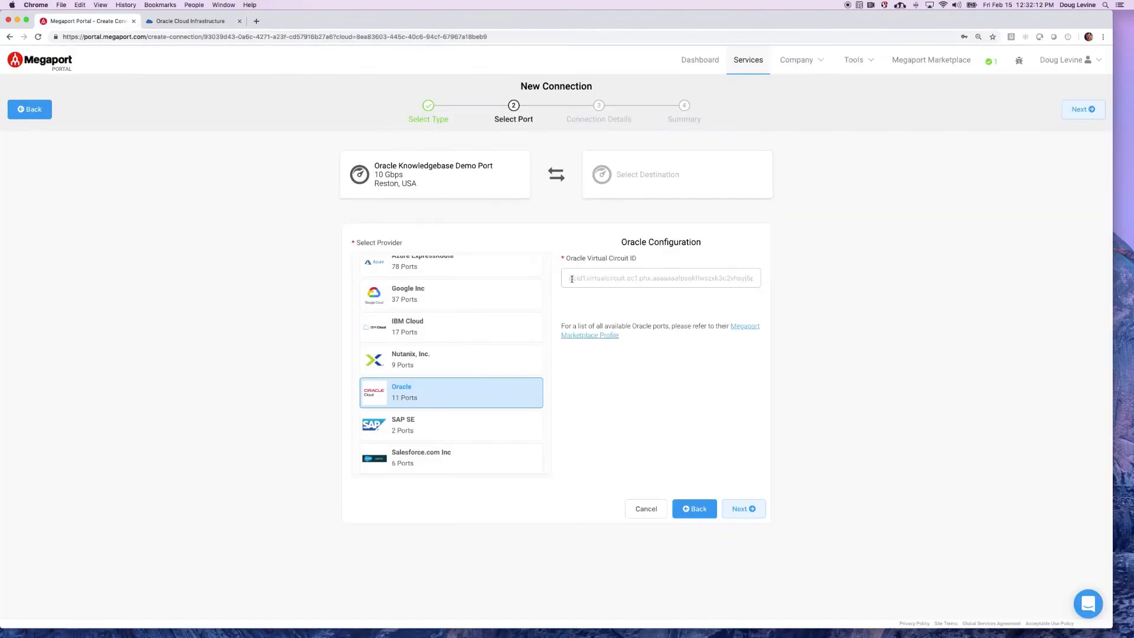
Paste the OCID as Oracle Virtual Circuit ID and select OCI (us-ashburn) Primary (BMC).
left_click(660, 278)
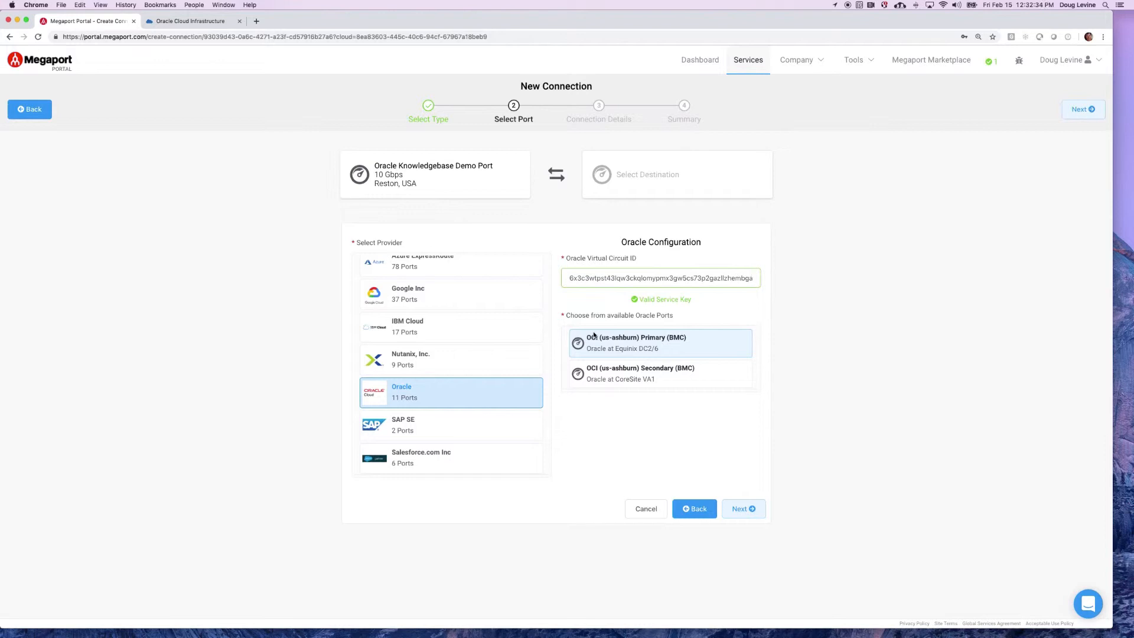
left_click(660, 342)
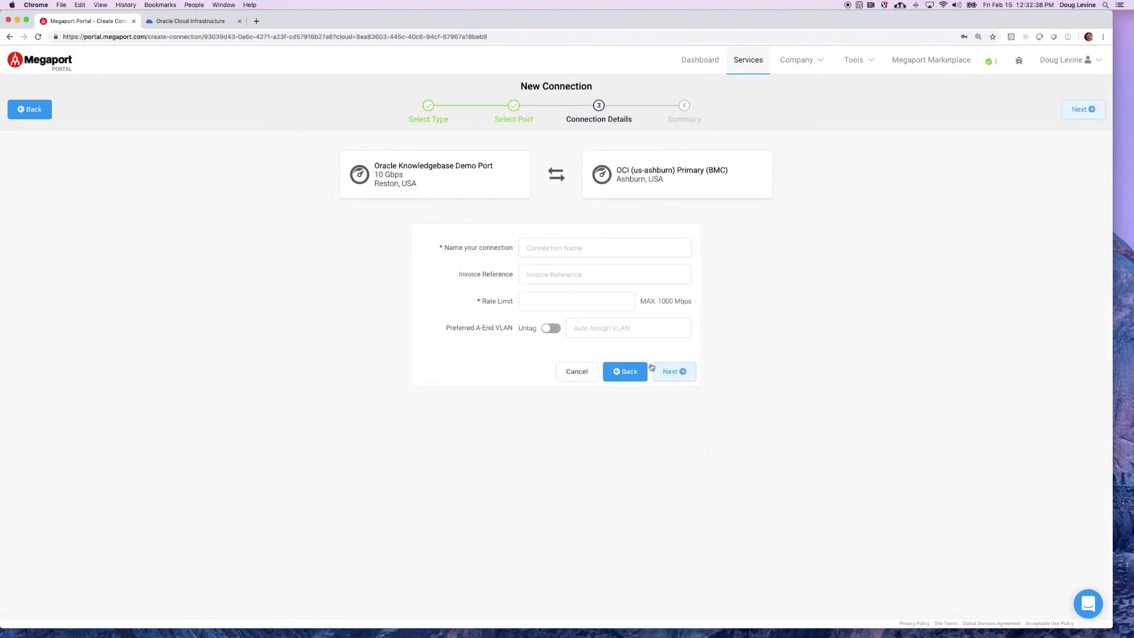
Name the Megaport connection KB FastConnect.
left_click(605, 249)
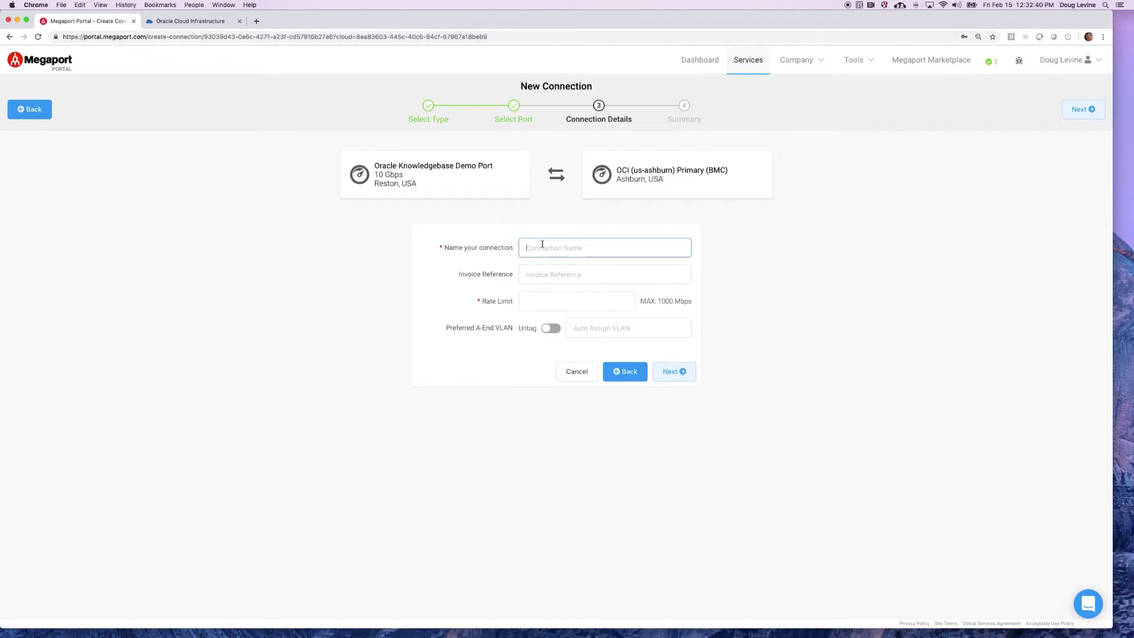
type("KB")
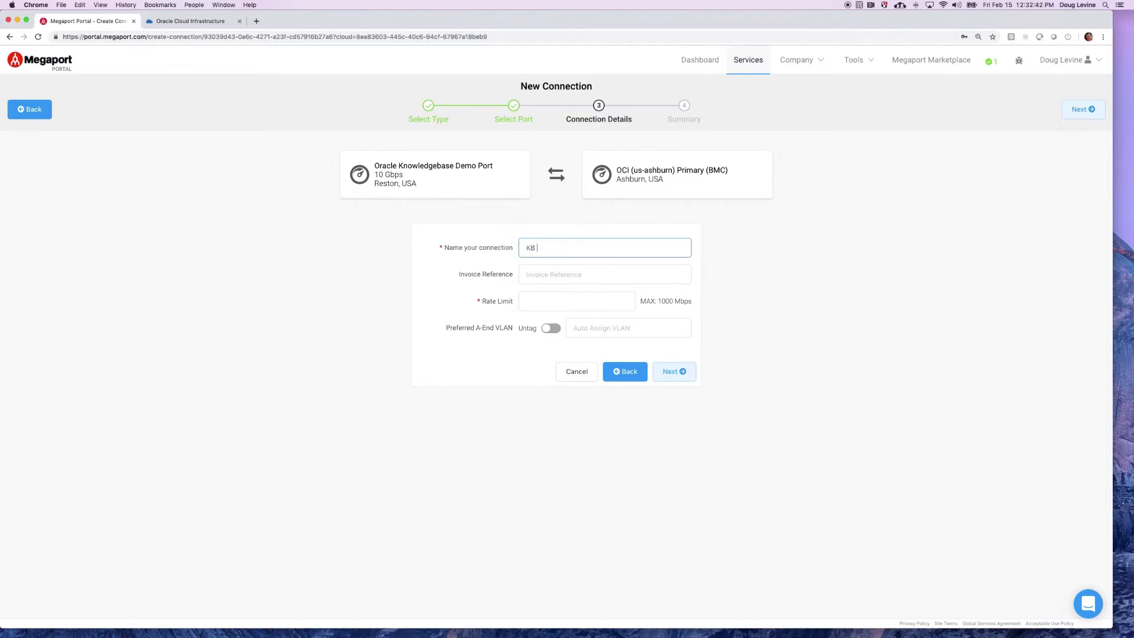
type("FastConnect")
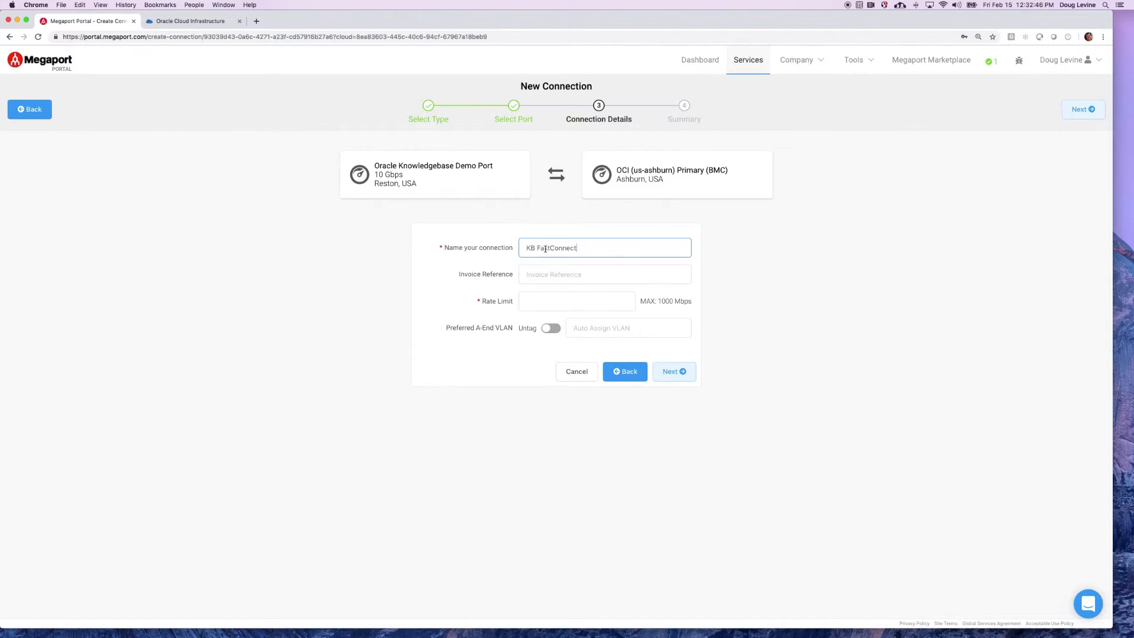
left_click(604, 274)
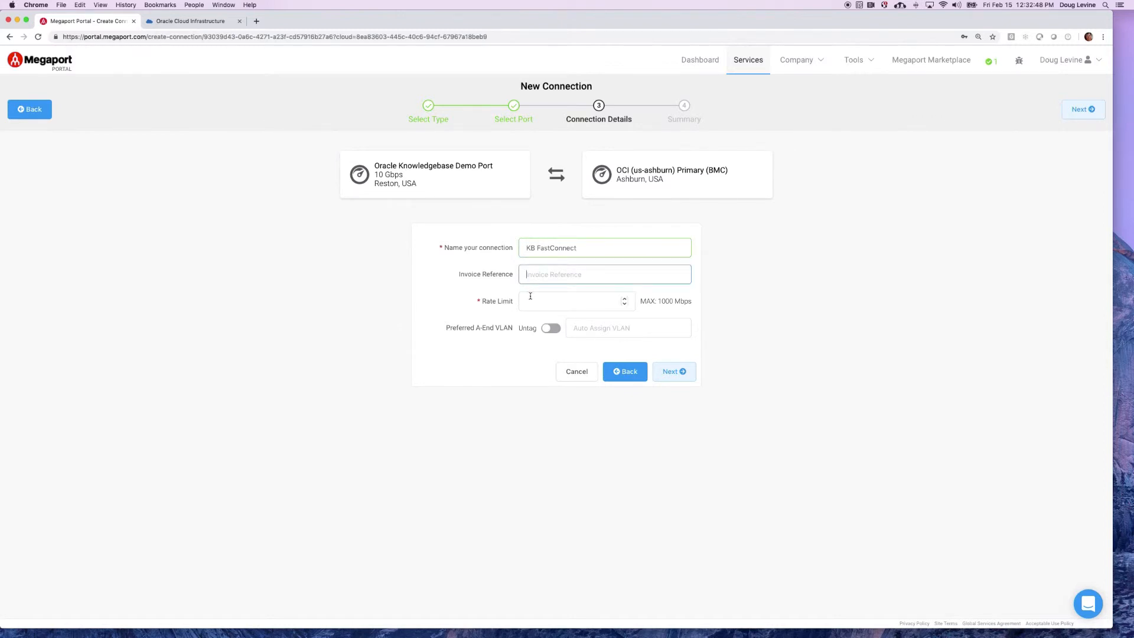
Set rate limit 1000 Mbps and A-End VLAN 1234, then continue to the summary.
left_click(574, 302)
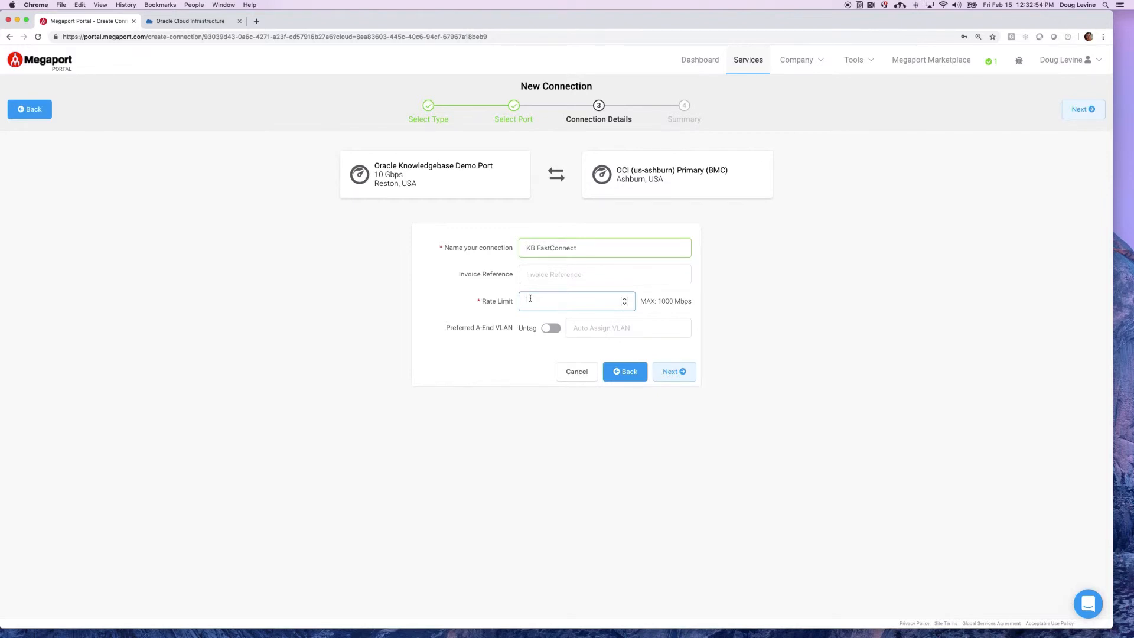
type("1000")
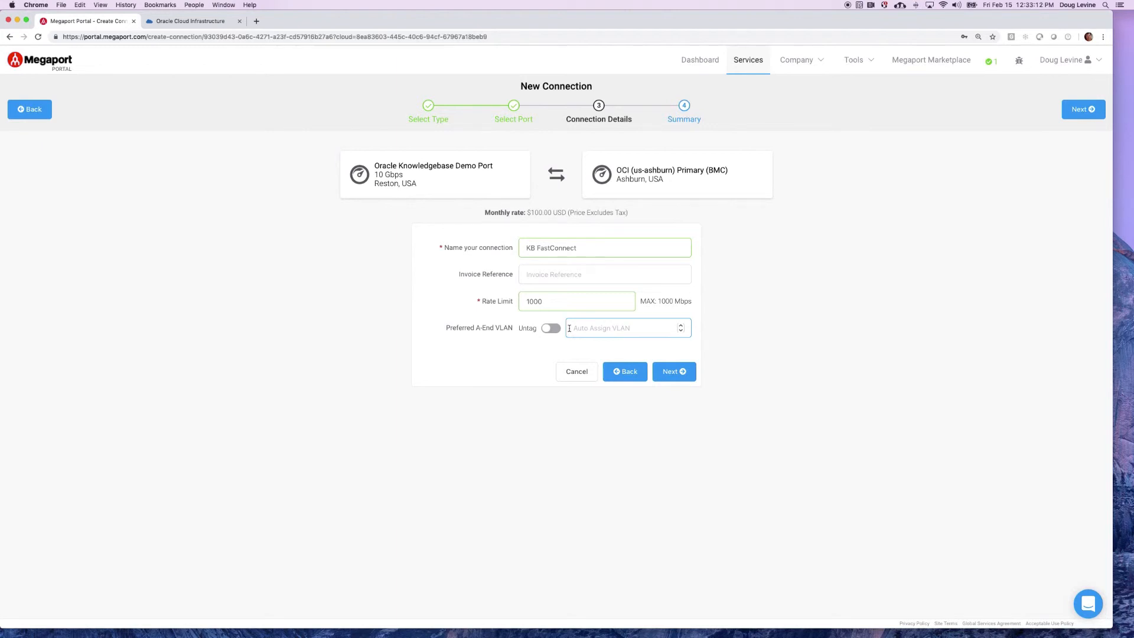
type("1234")
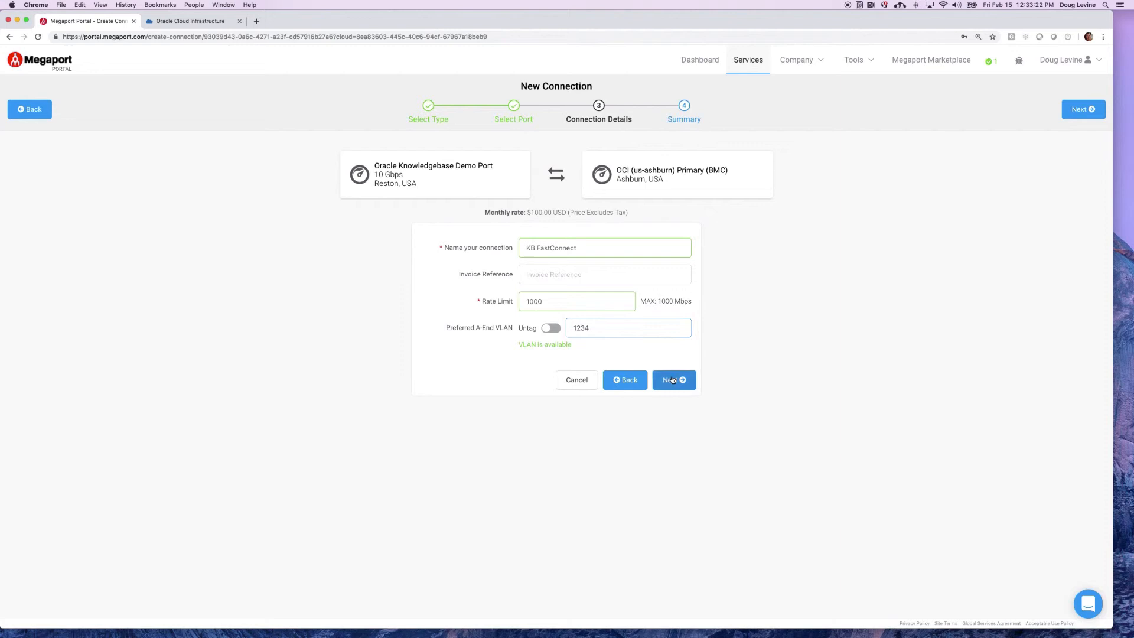
left_click(673, 381)
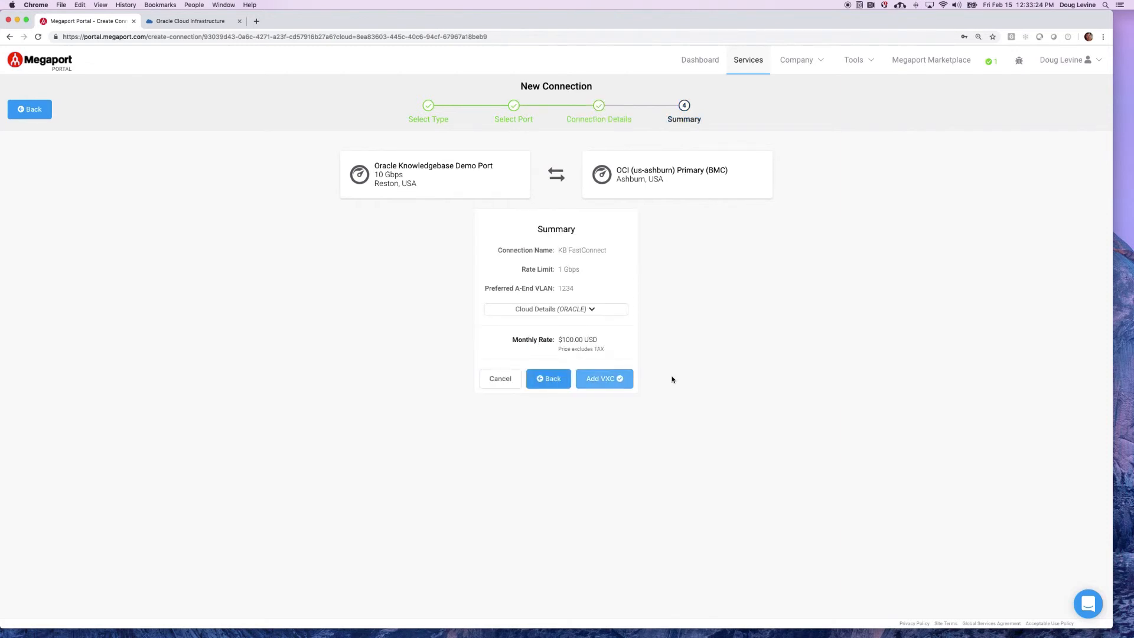
mouse_move(667, 370)
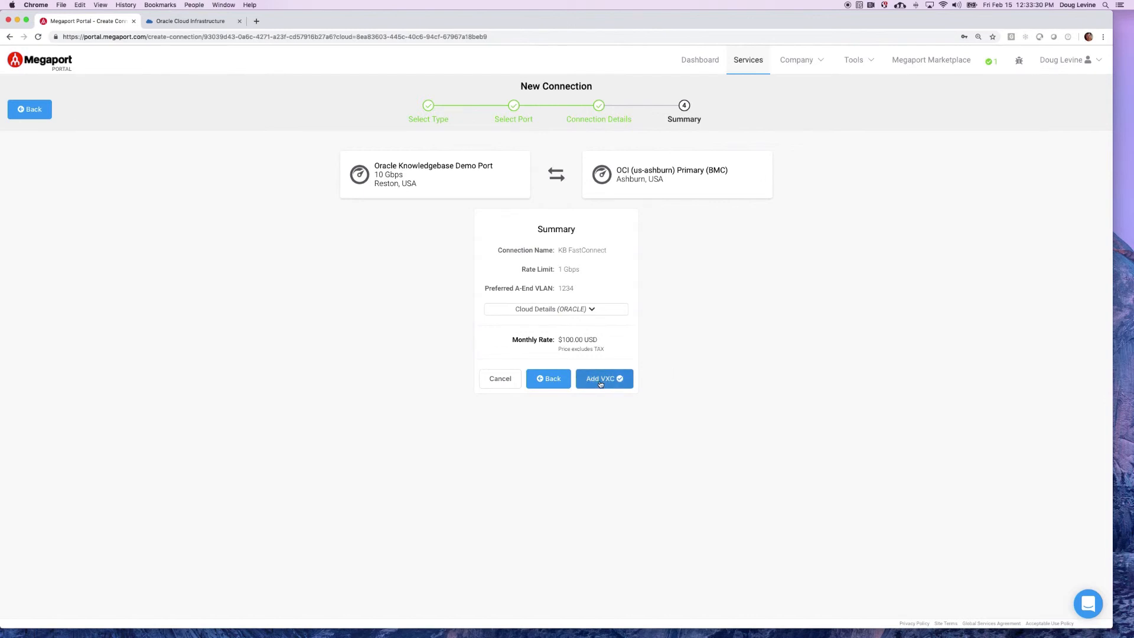
Add the KB FastConnect VXC to the port's configured services at $100 monthly.
left_click(604, 378)
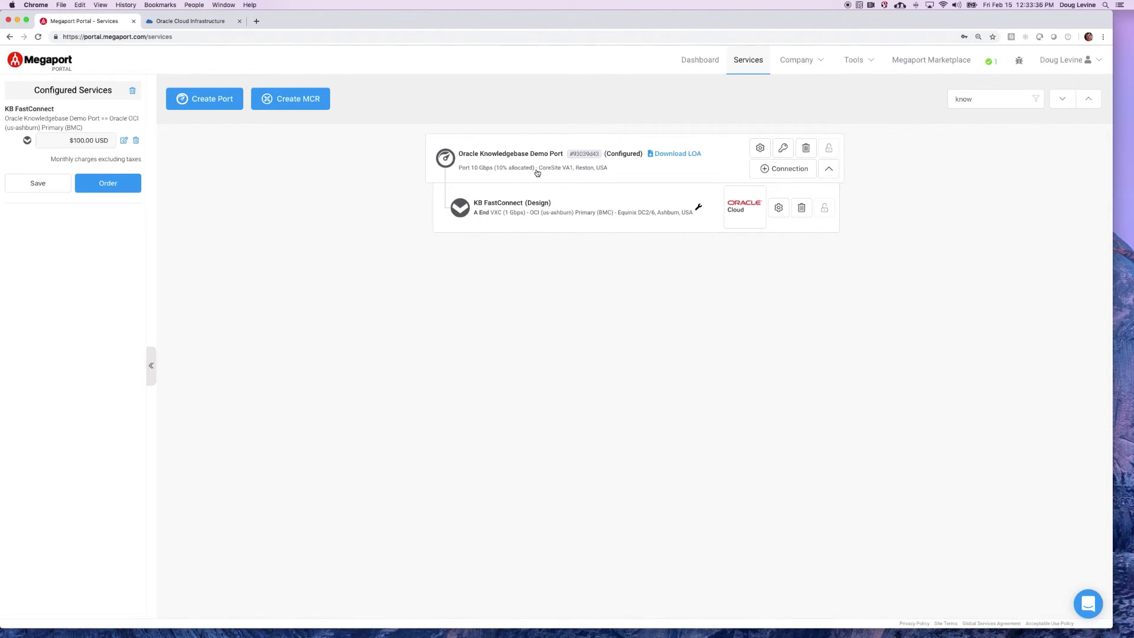
mouse_move(551, 213)
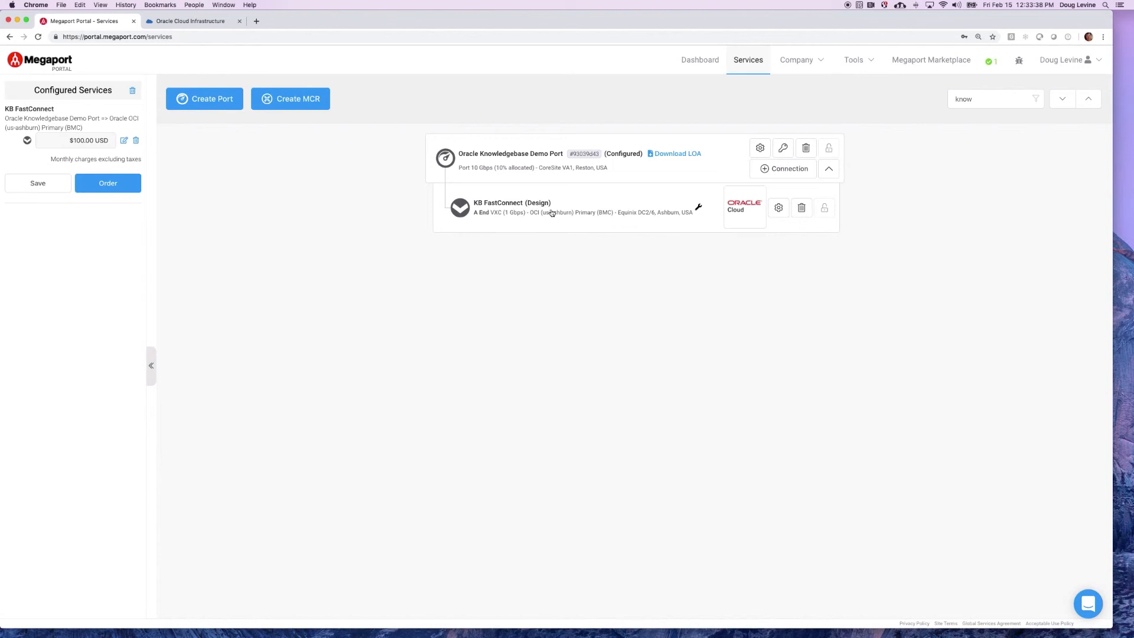
mouse_move(152, 182)
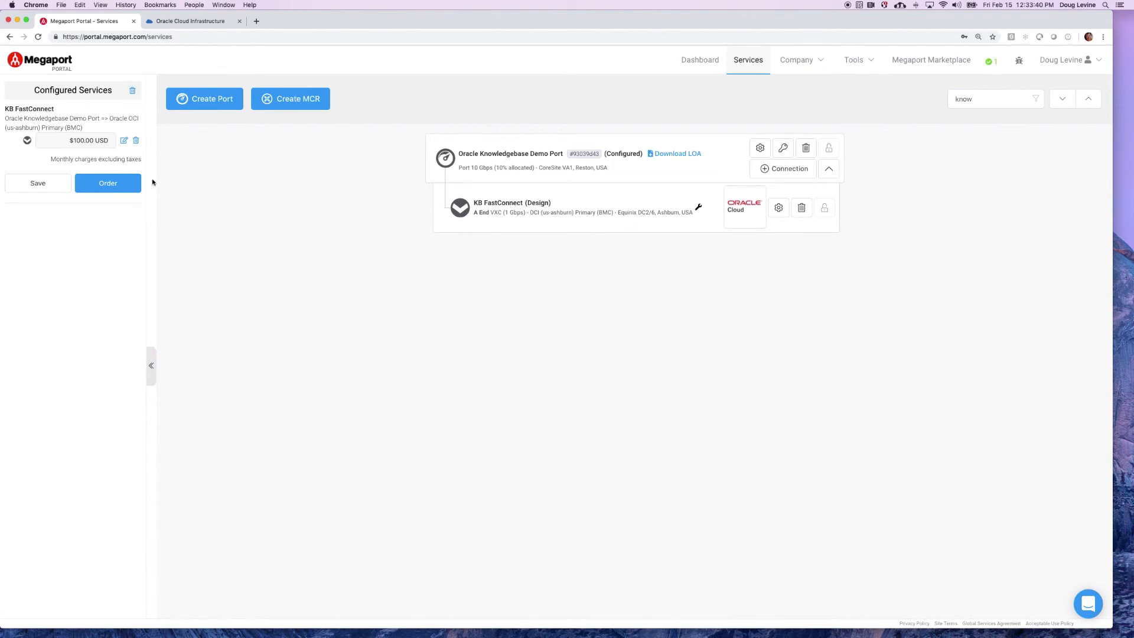
Start ordering the configured KB FastConnect service to bring up its order confirmation.
left_click(108, 183)
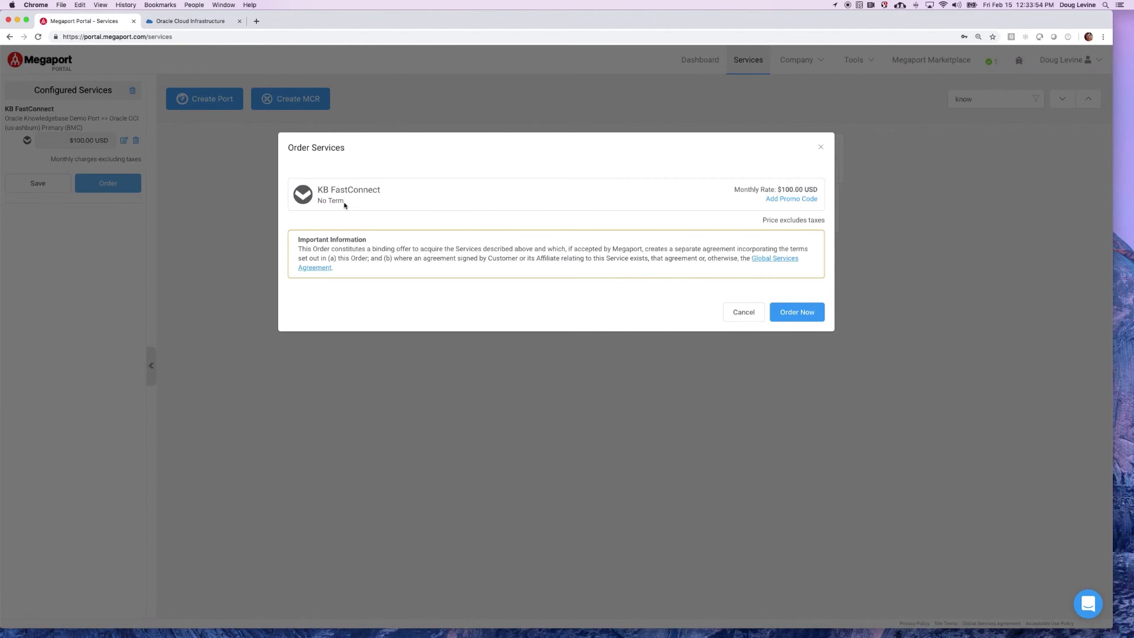
mouse_move(777, 261)
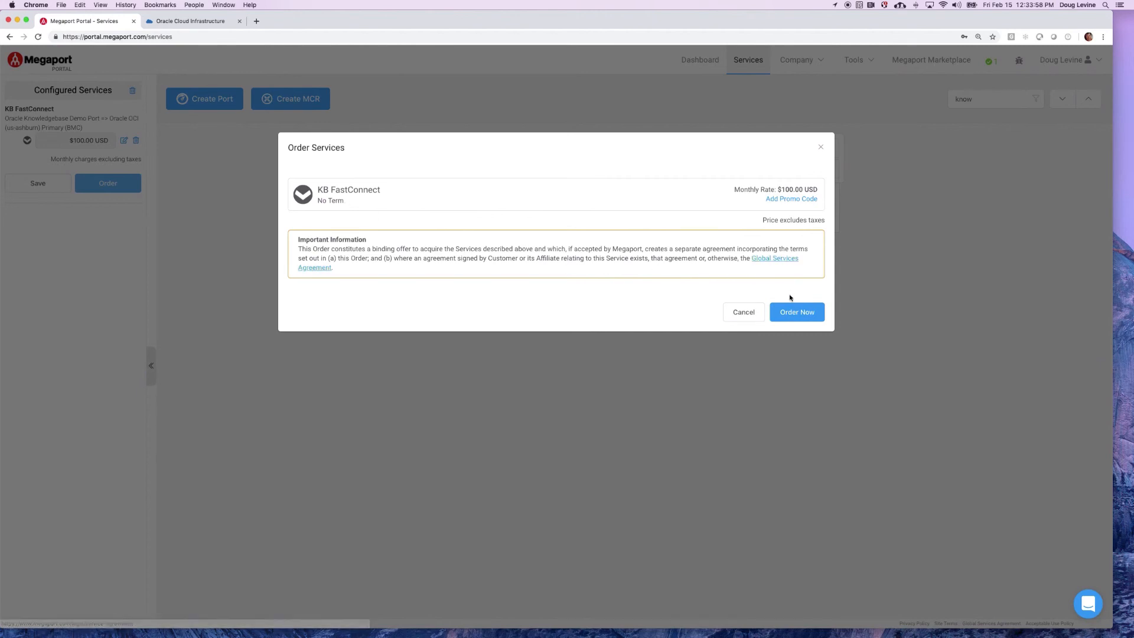
Confirm Order Now so KB FastConnect is placed and starts deploying.
left_click(796, 312)
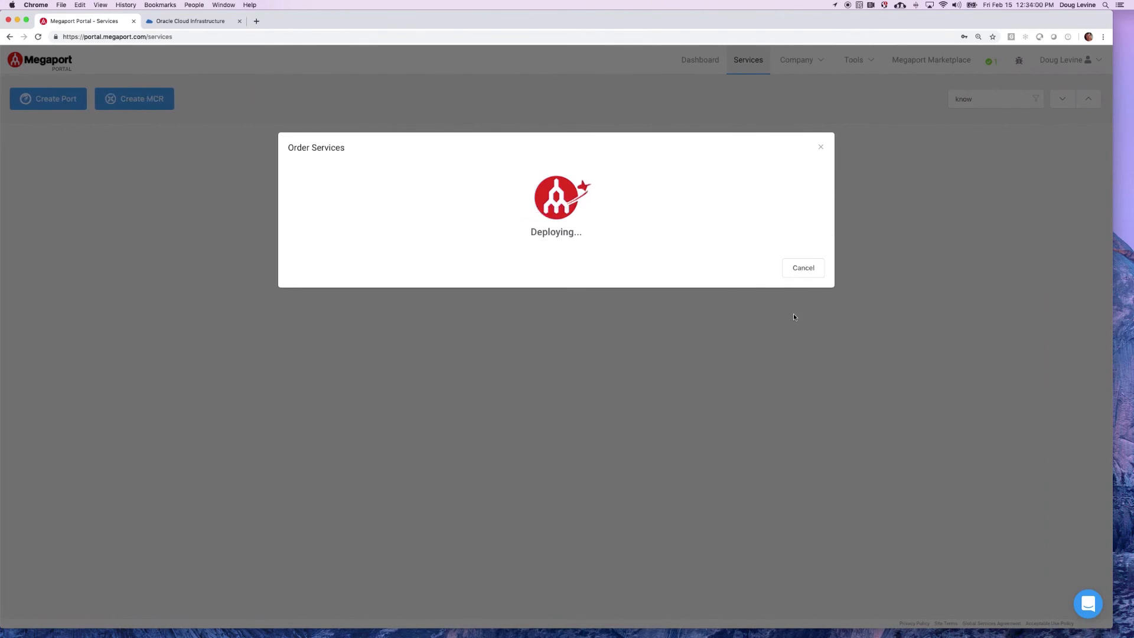